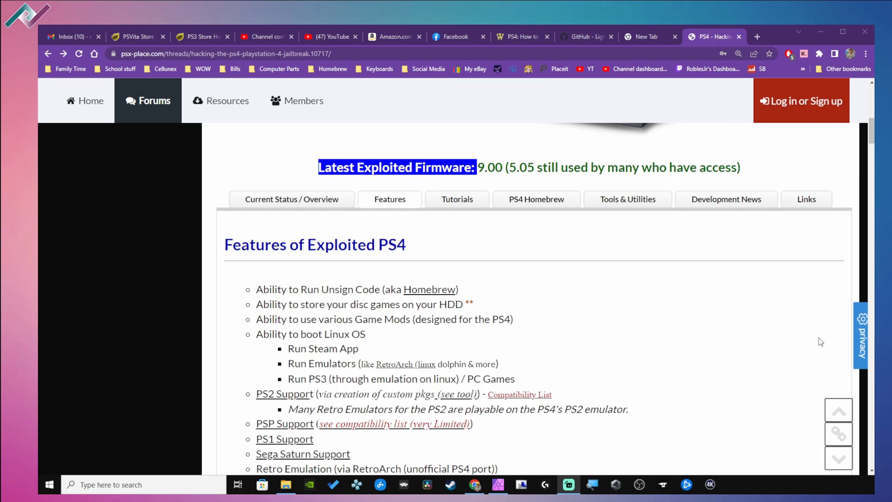
mouse_move(784, 351)
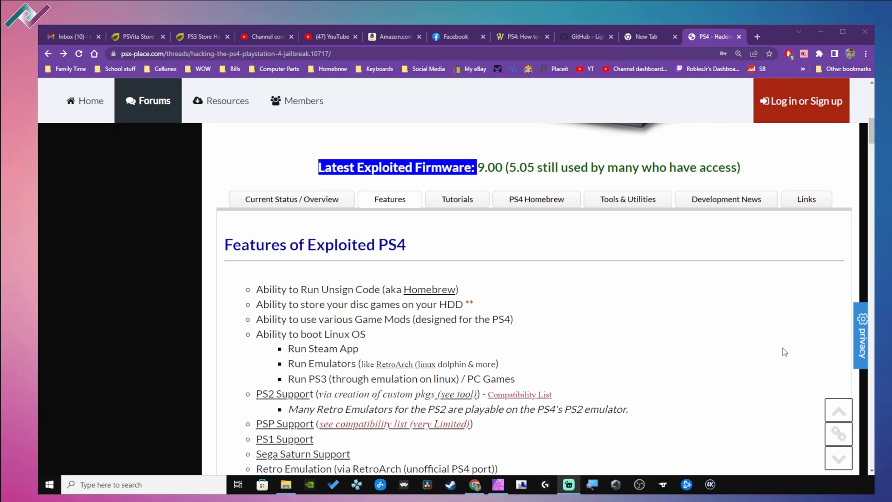
Step: Scroll down the PSX-Place thread to the lost-functionality notes about newer games and PSN
scroll(down, 3)
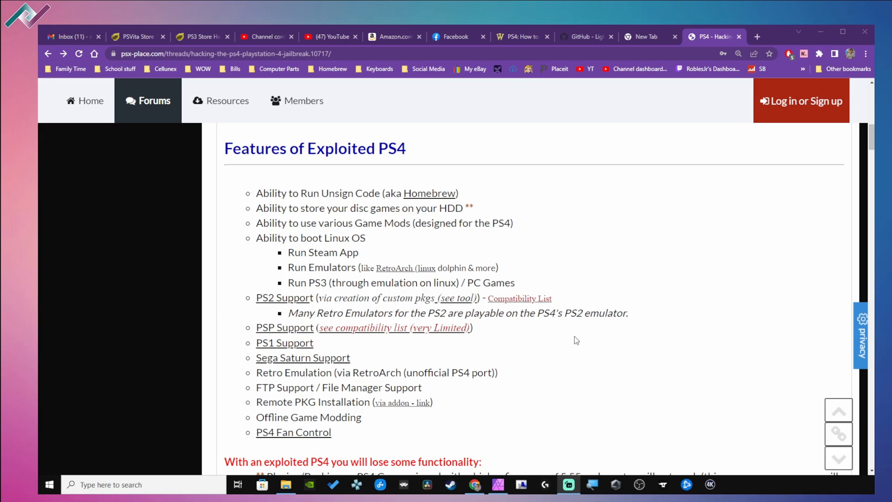
mouse_move(343, 369)
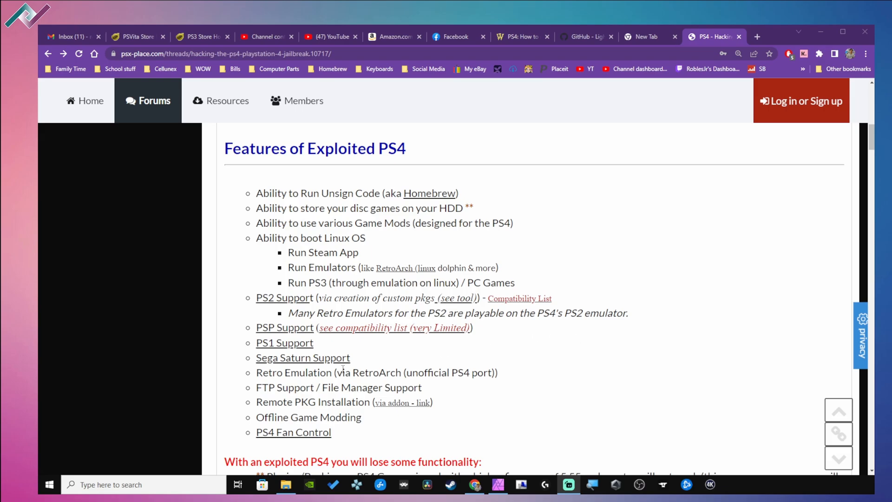
mouse_move(494, 349)
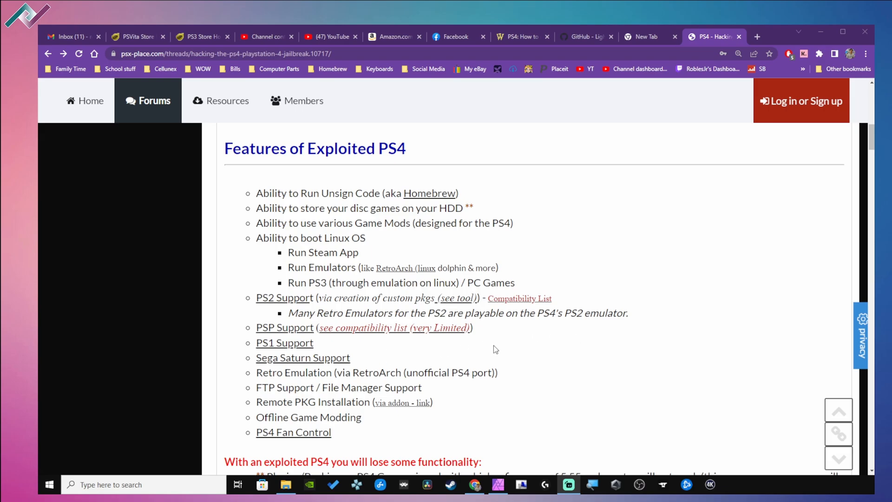
mouse_move(508, 363)
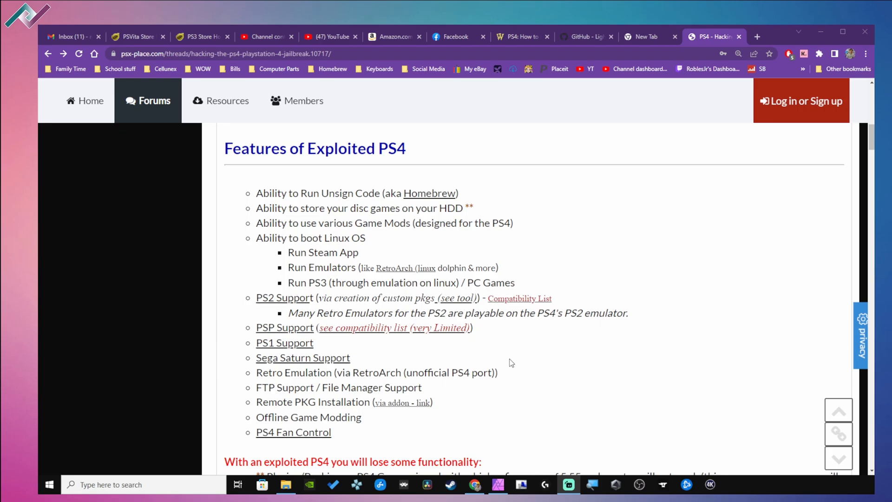
scroll(down, 3)
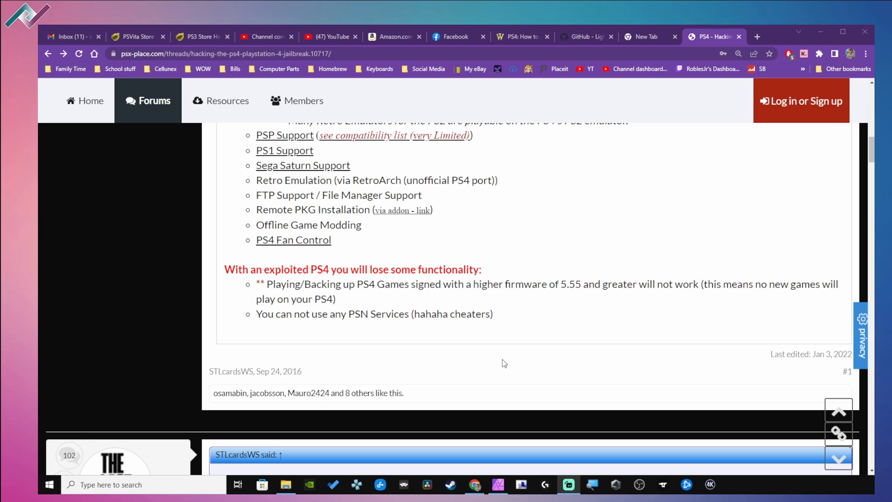
mouse_move(501, 340)
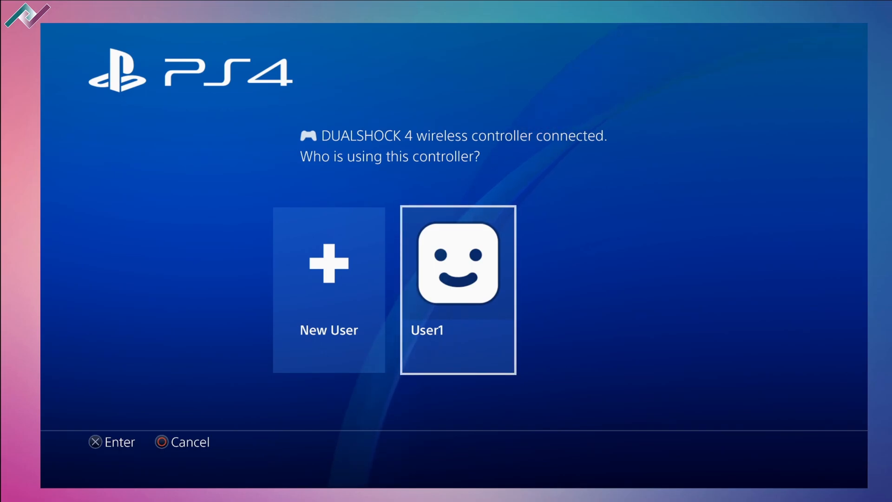
Step: Sign in as User1, review Automatic Downloads leaving every option unchecked, and return home
click(458, 288)
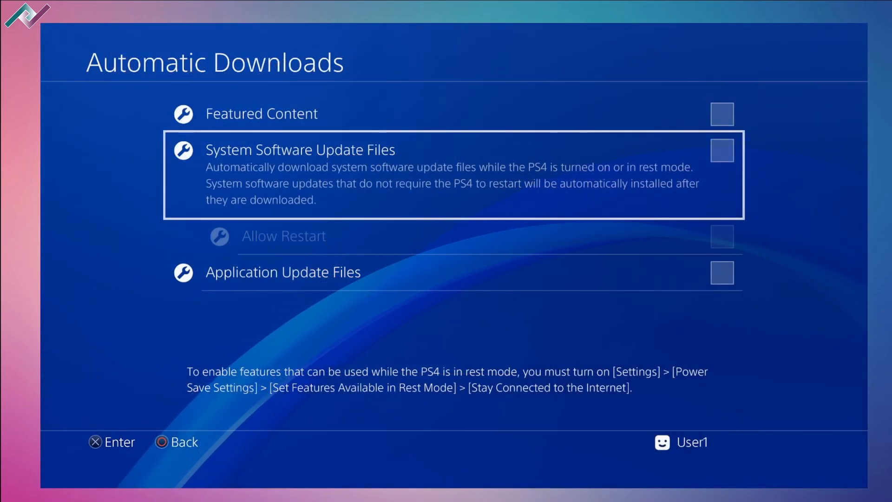
key(Up)
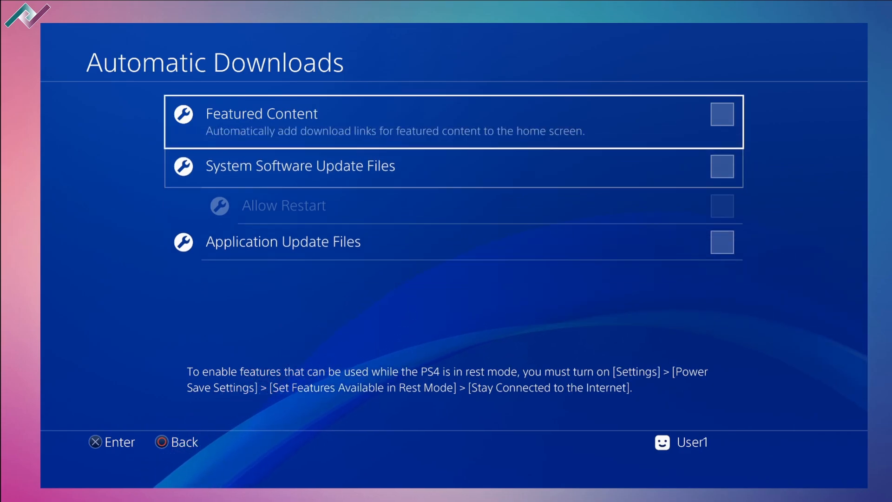
key(up)
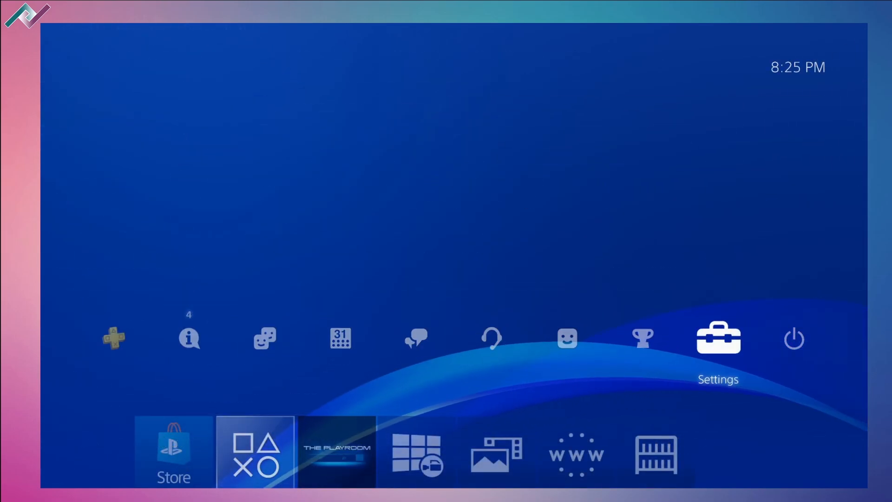
Step: Enter the PS4 Settings list and scroll down through its entries
click(718, 336)
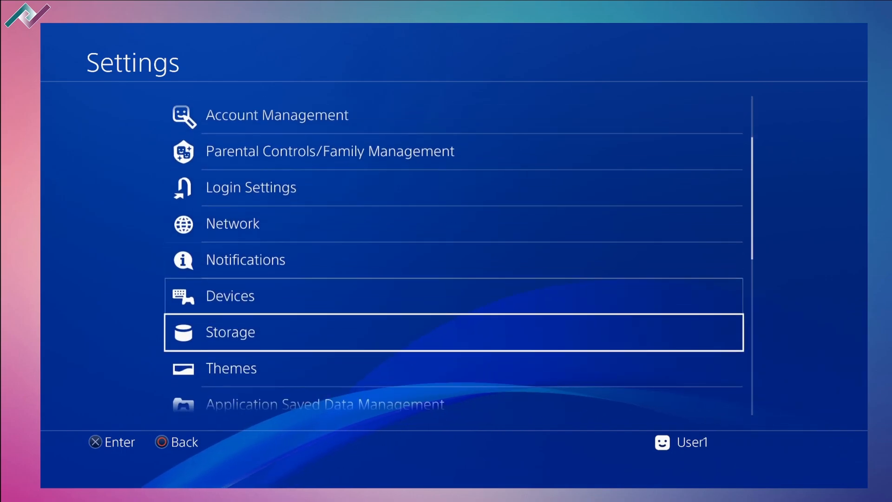
scroll(down, 3)
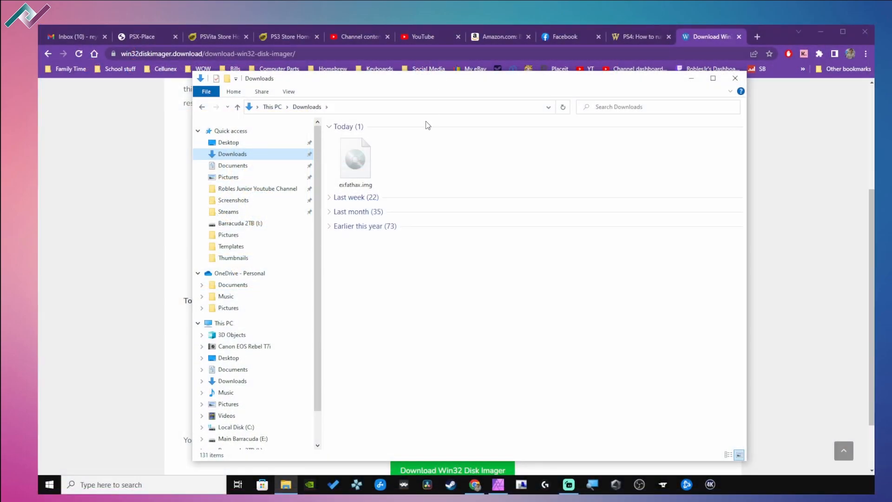
mouse_move(353, 197)
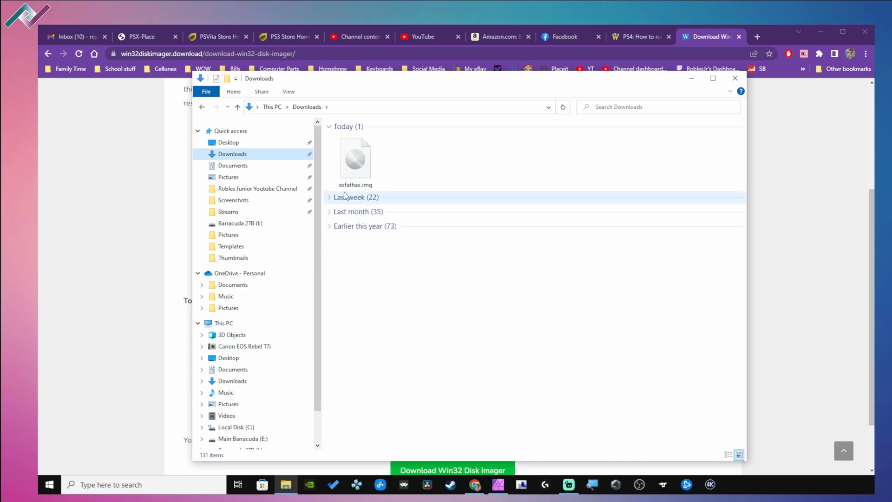
mouse_move(354, 194)
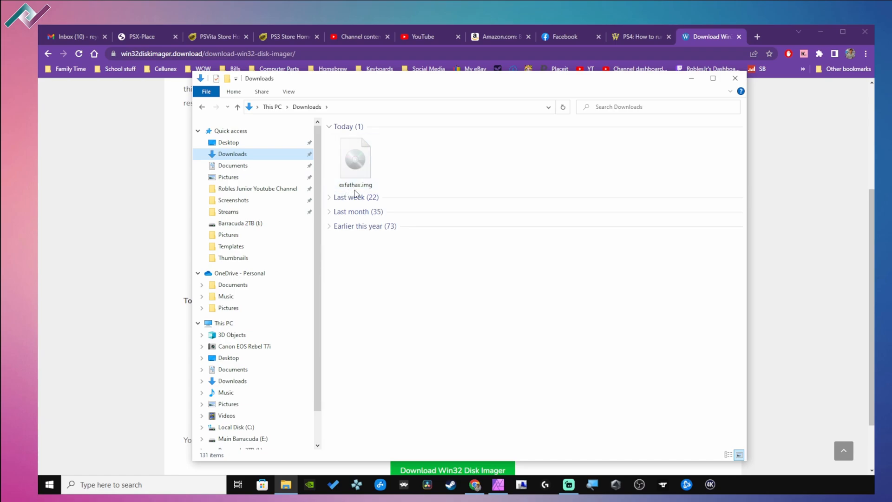
Step: Bring the Win32 Disk Imager page forward and scroll to its download button
click(355, 158)
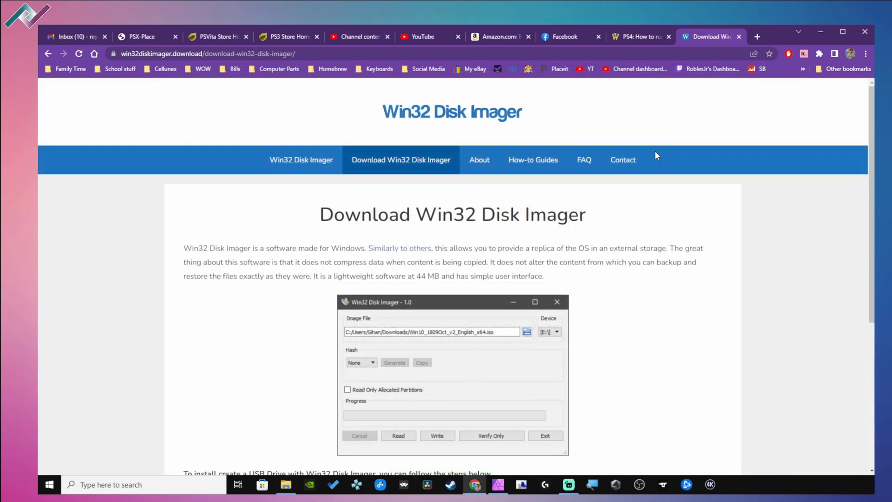
mouse_move(428, 132)
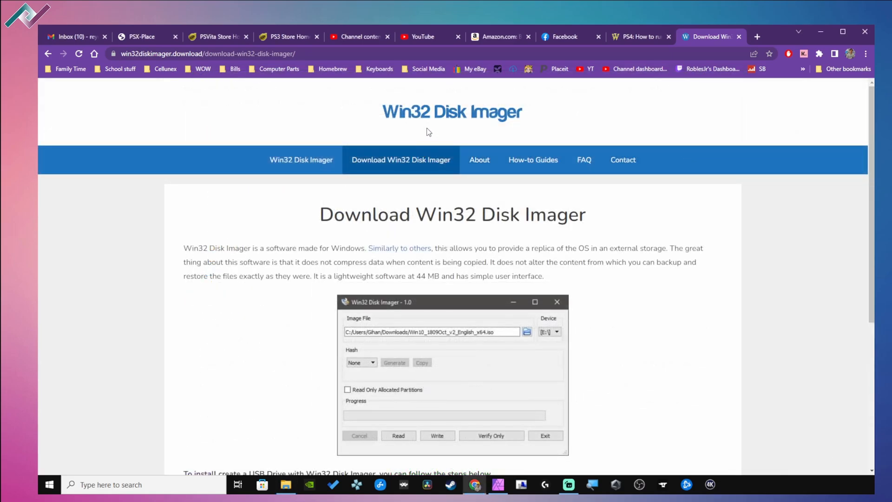
scroll(down, 3)
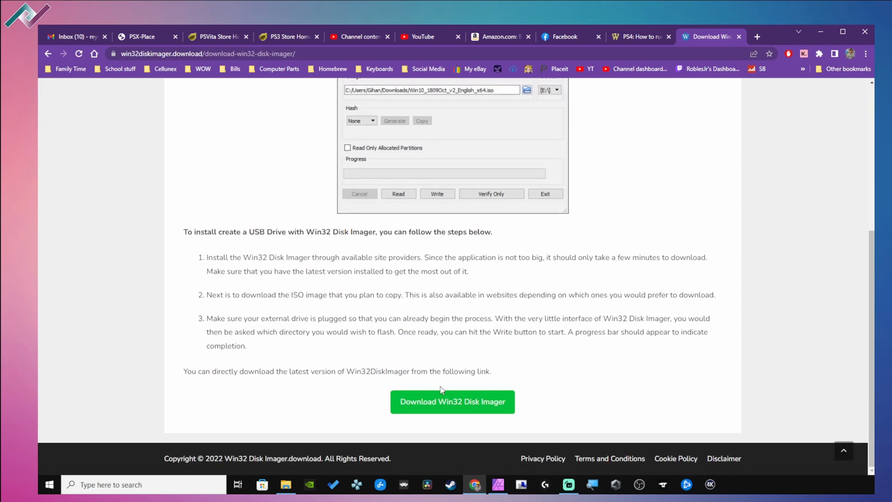
Step: Download the Win32 Disk Imager zip and extract it with 7-Zip into Downloads
click(285, 484)
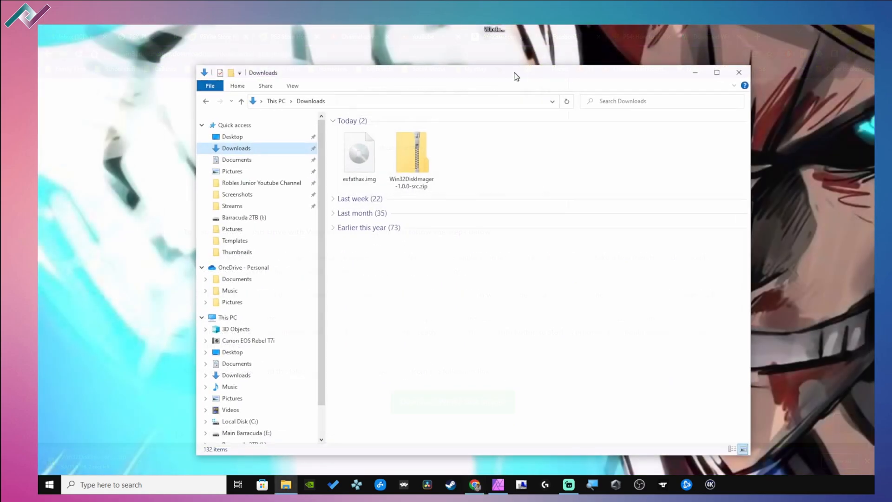
right_click(411, 153)
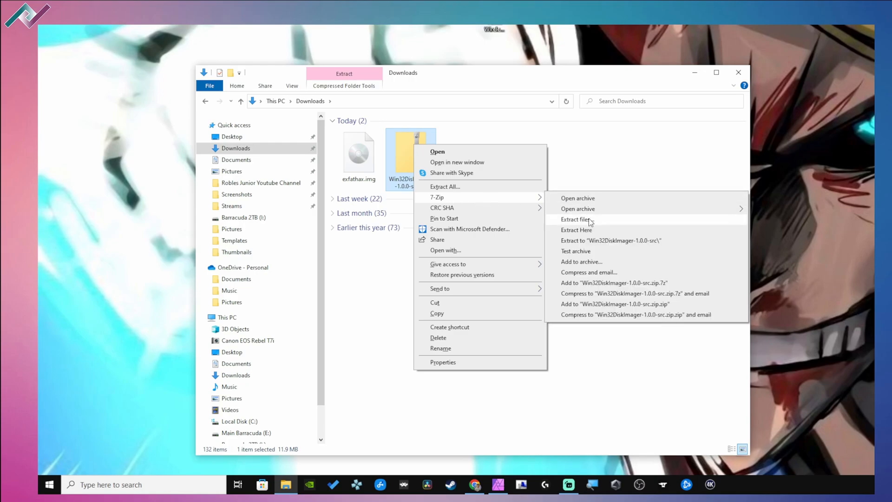
mouse_move(589, 222)
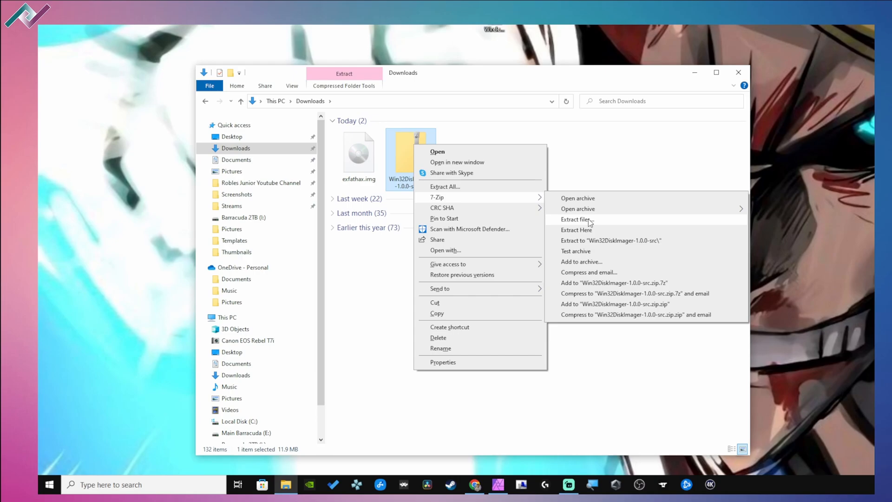
mouse_move(584, 222)
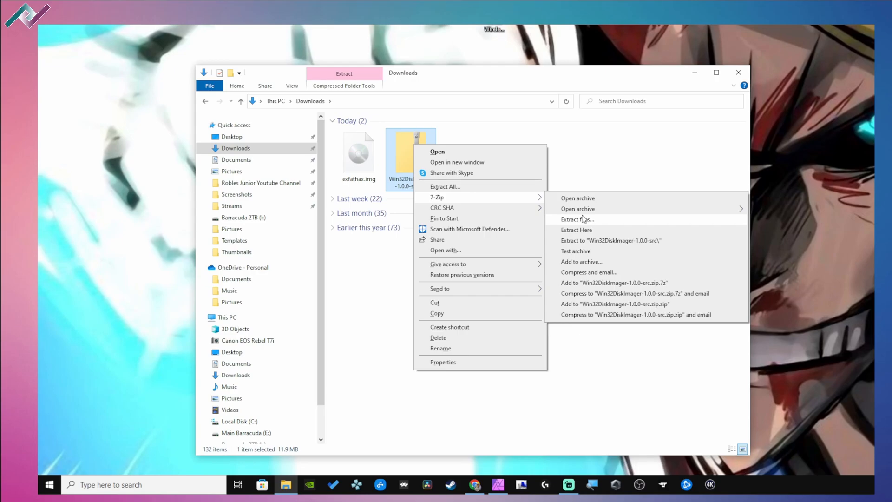
click(577, 219)
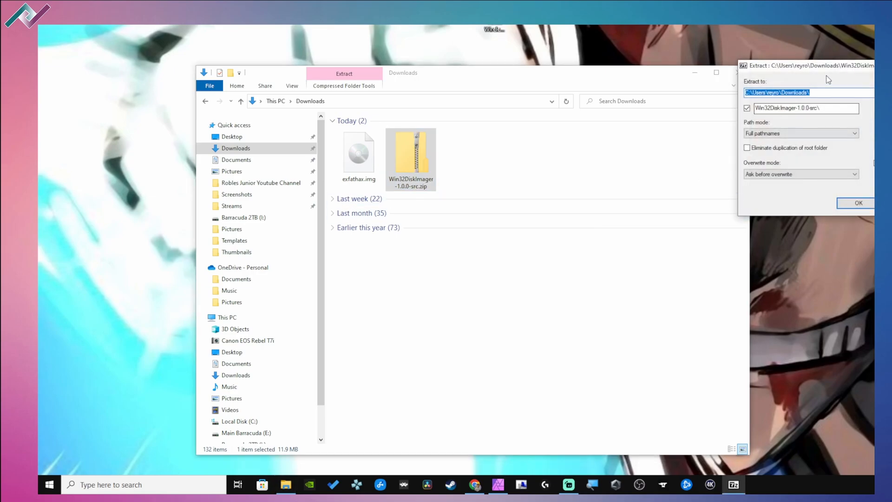
click(858, 203)
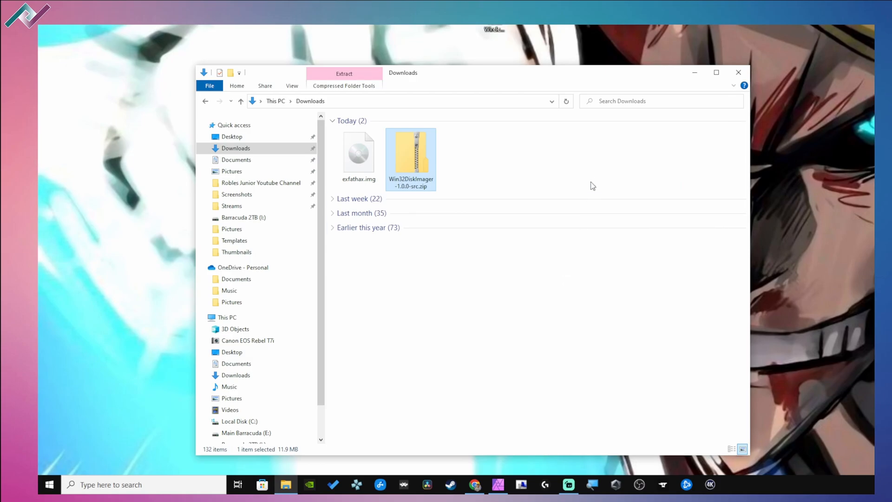
Step: Run the installer from the extracted Win32DiskImager folder and finish setup with Launch checked
double_click(410, 159)
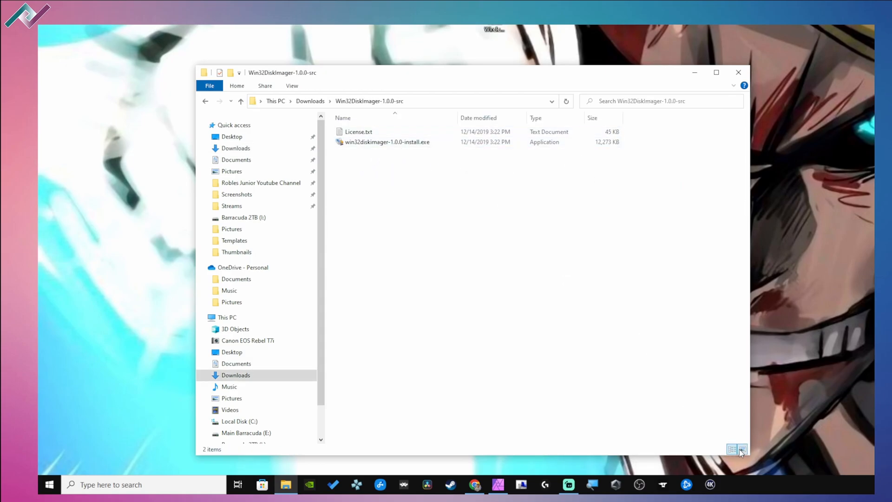
click(743, 449)
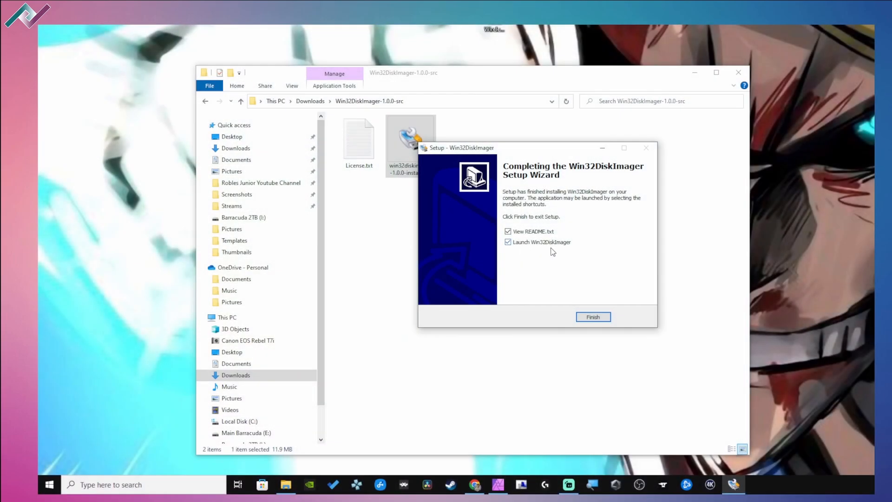
click(591, 317)
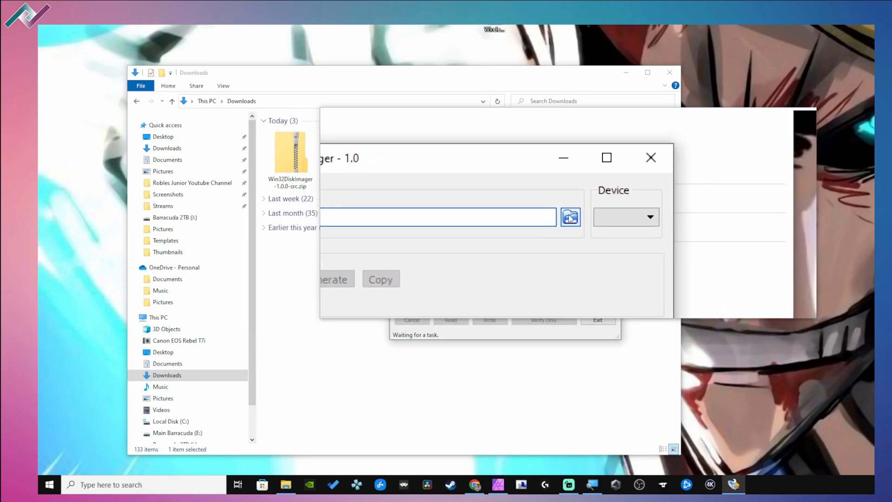
Step: Load exfathax.img from Downloads as the image file and choose [D:\] as the target device
click(569, 217)
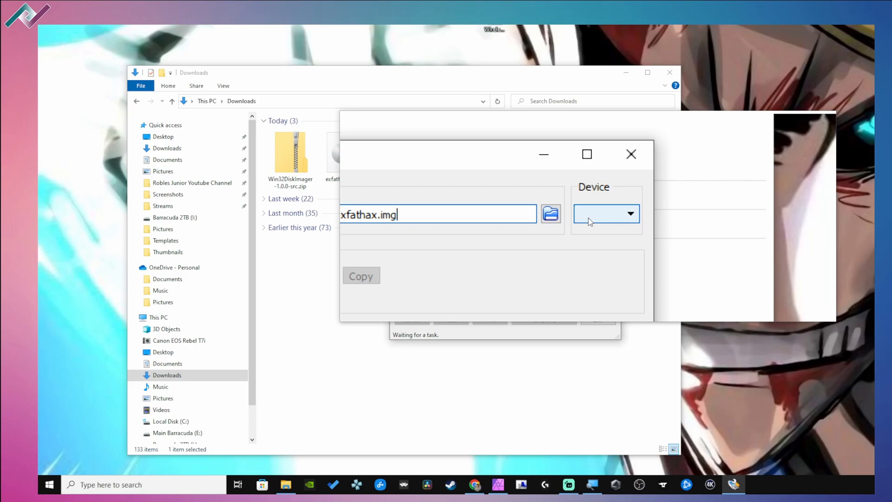
click(605, 213)
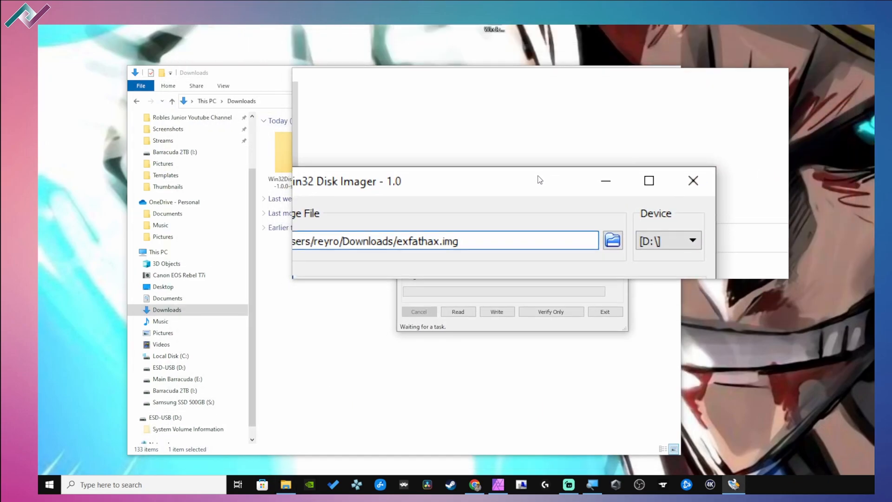
drag(444, 181, 460, 167)
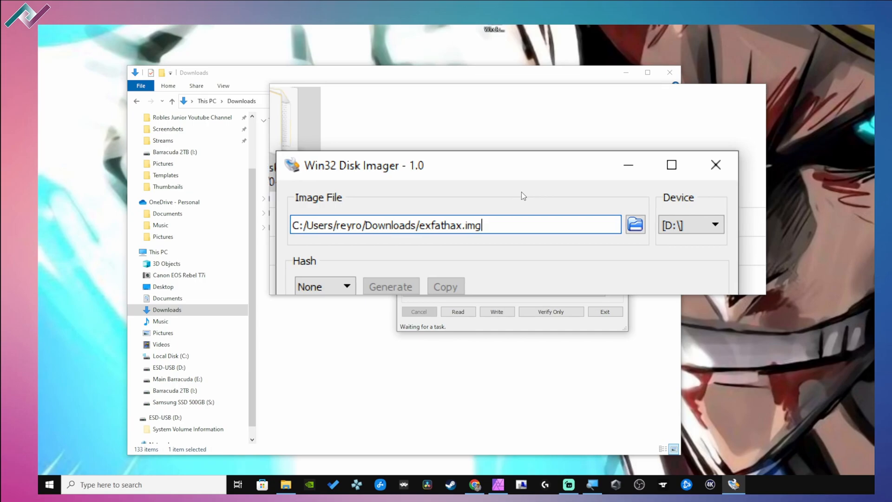
click(688, 225)
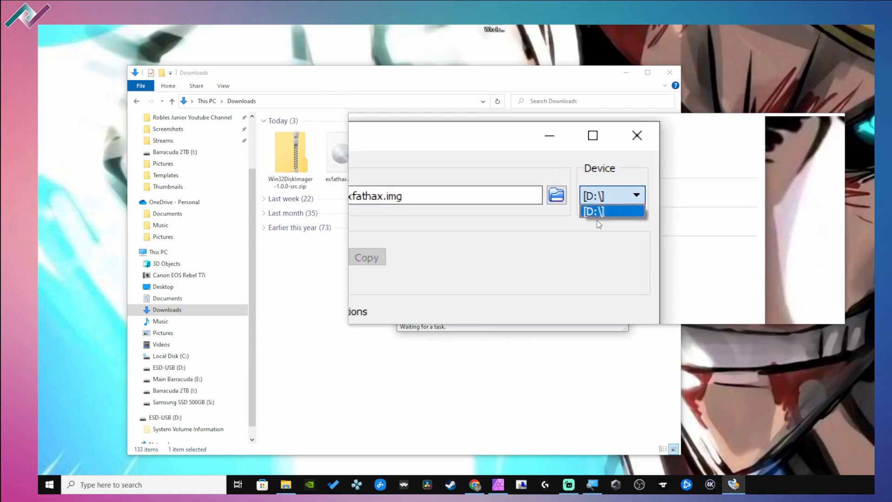
click(611, 210)
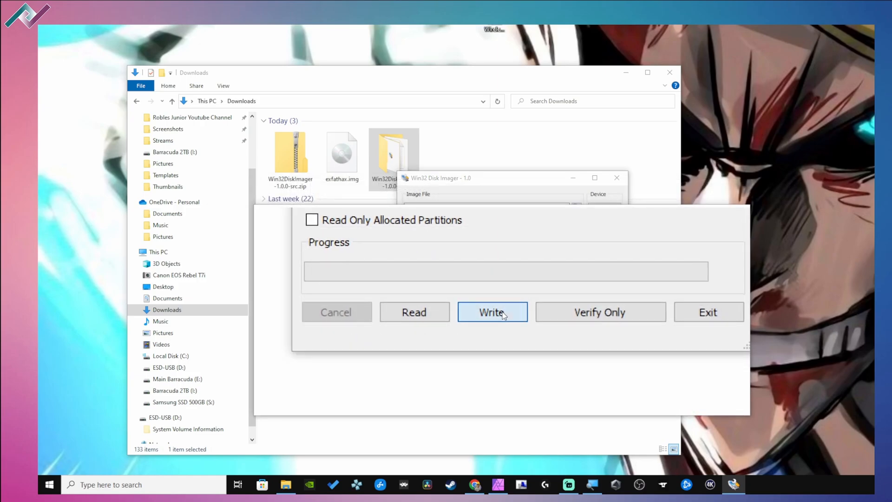
Step: Write exfathax.img to the D: drive, confirming the overwrite and acknowledging Write Successful
click(492, 312)
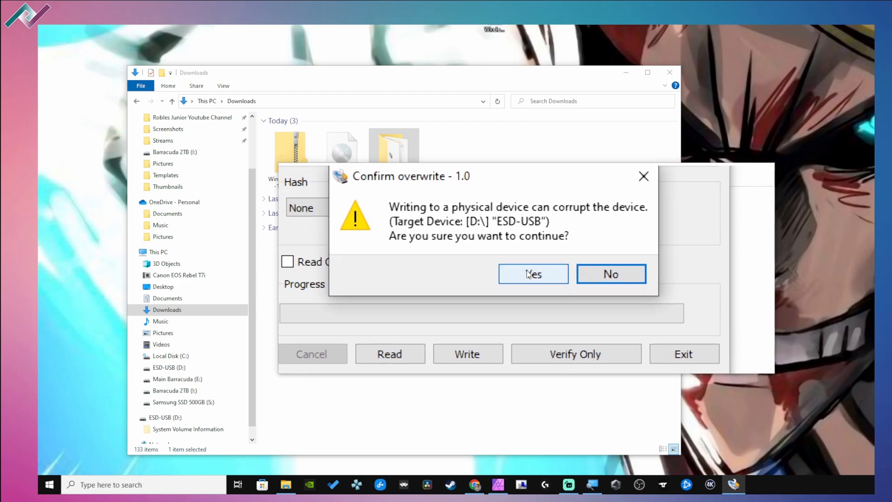
click(533, 273)
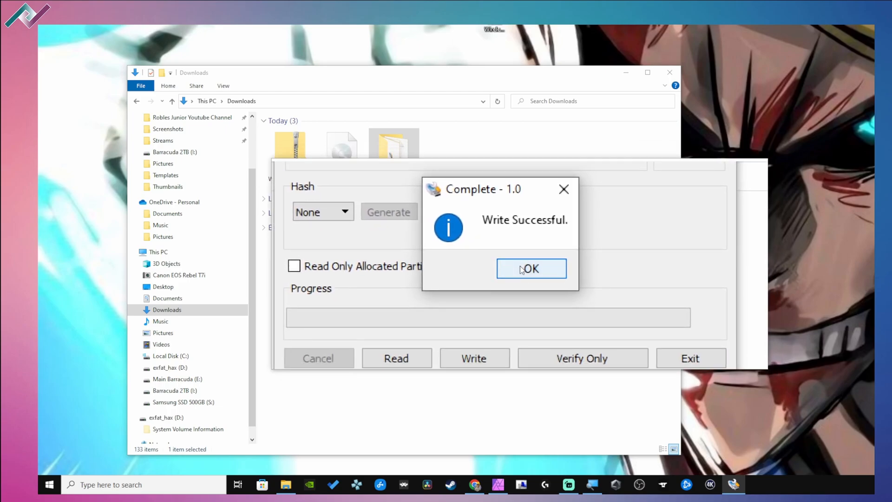
click(531, 267)
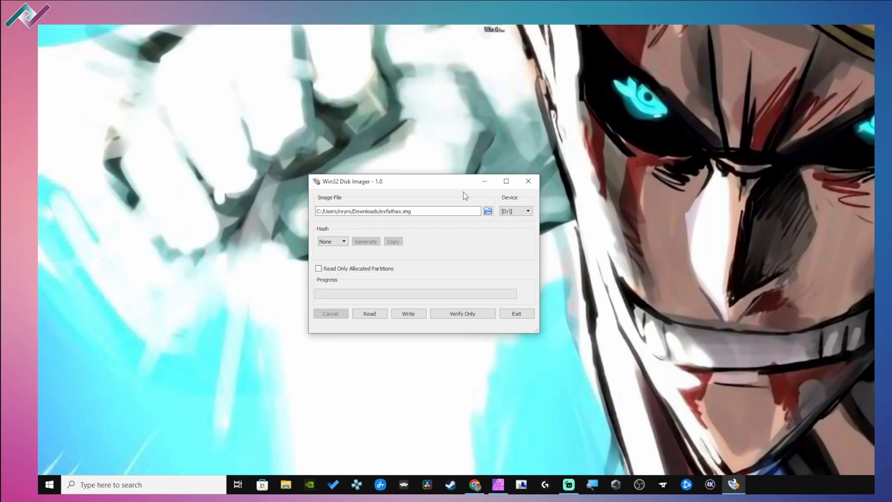
mouse_move(463, 196)
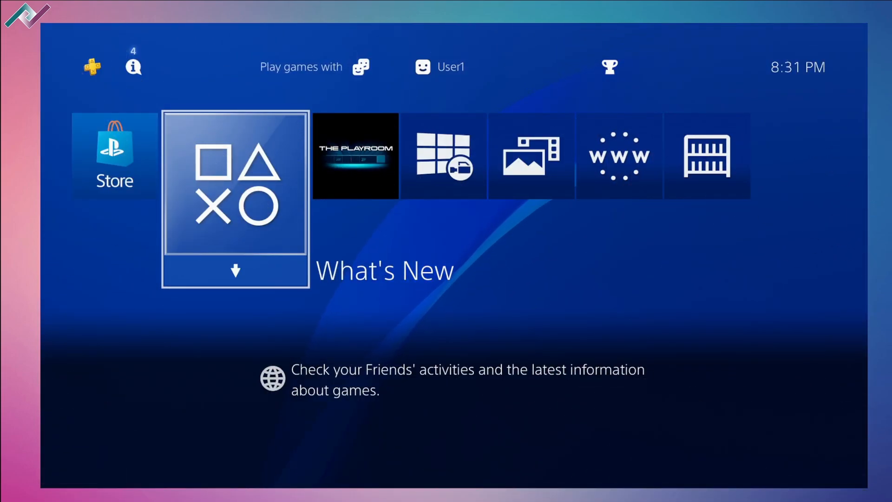
scroll(right, 3)
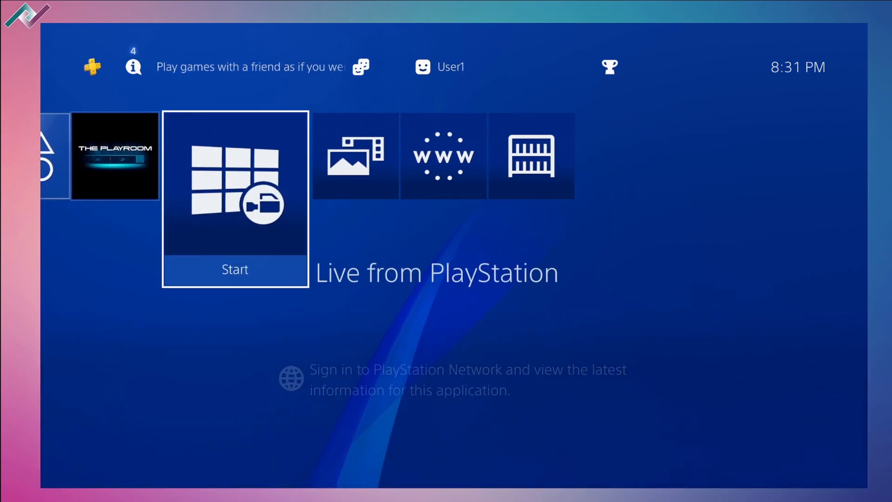
scroll(right, 3)
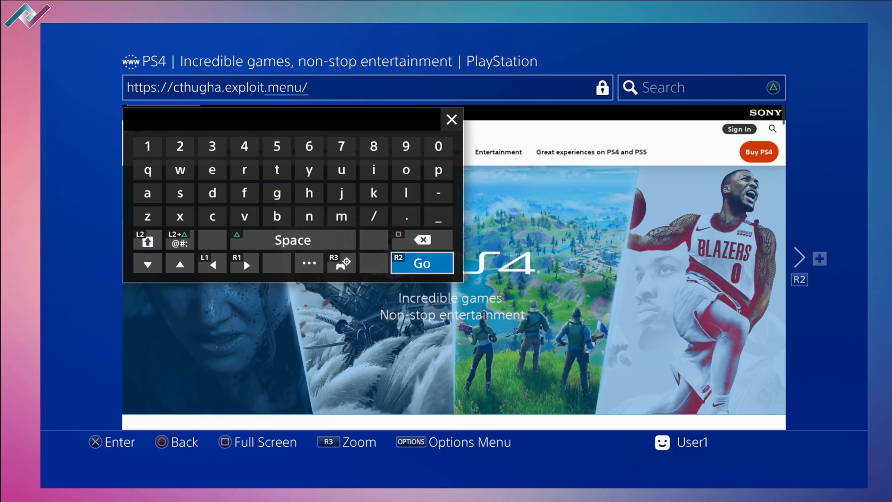
click(420, 263)
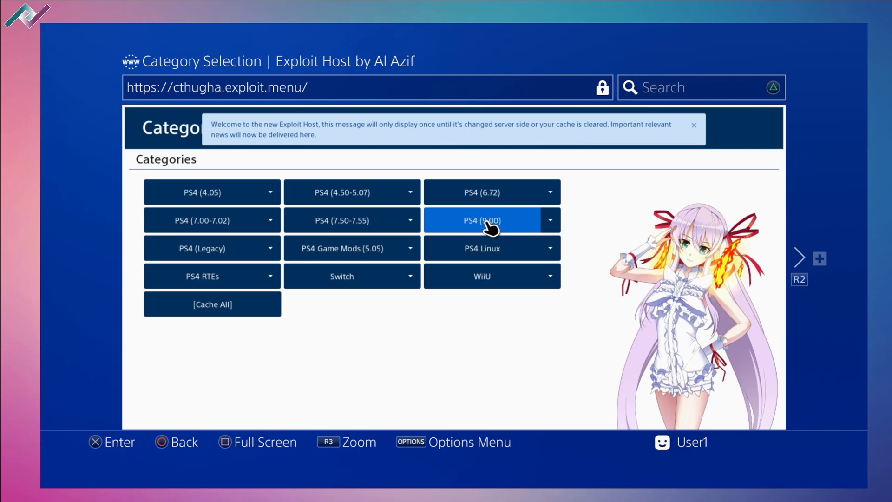
mouse_move(543, 228)
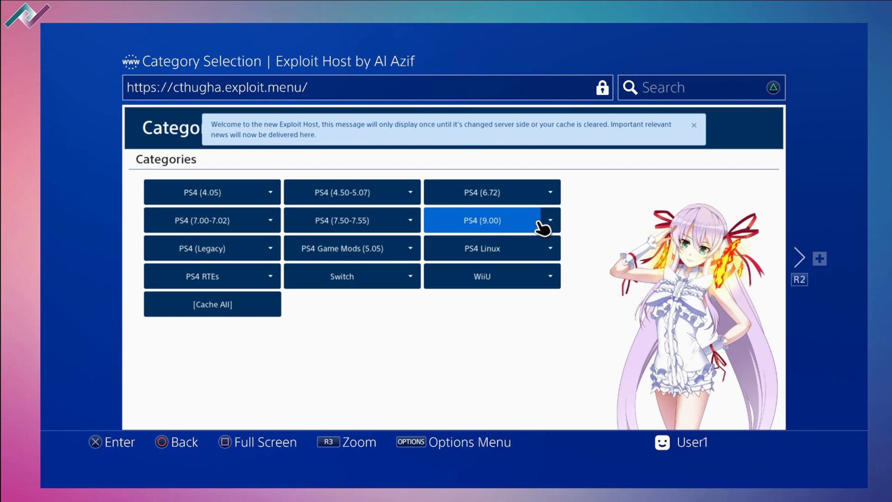
Step: Choose the PS4 (9.00) category, launch GoldHEN and dismiss the low memory warning
click(482, 220)
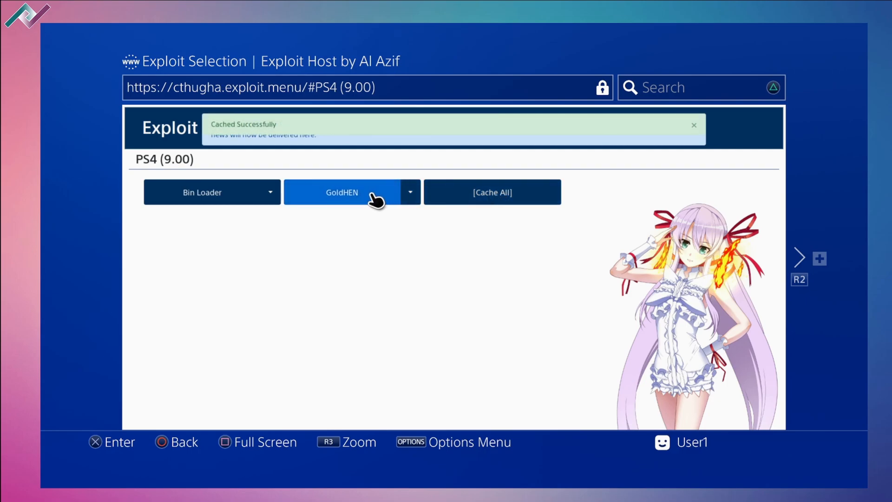
click(341, 191)
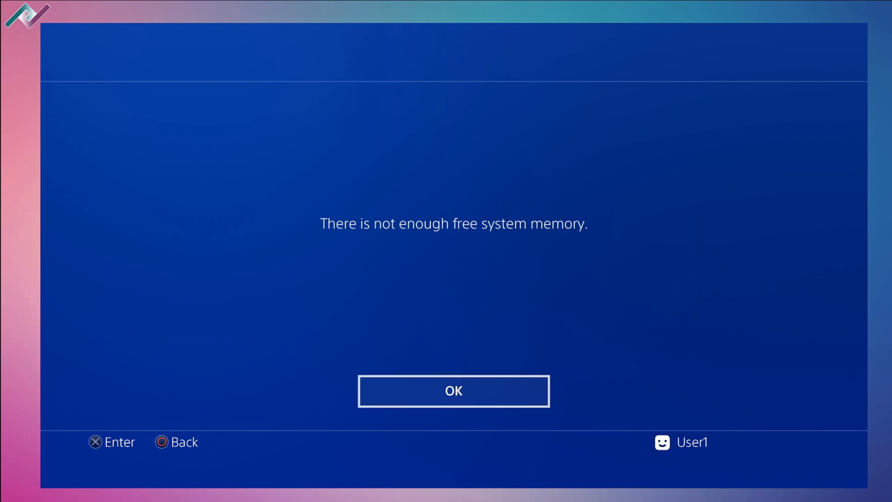
click(453, 391)
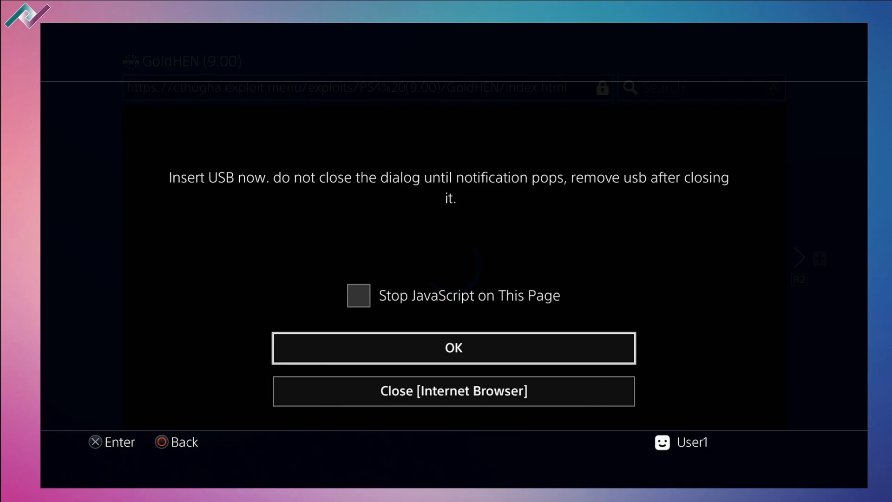
Step: Confirm the USB drive is inserted so the GoldHEN exploit continues running
click(454, 347)
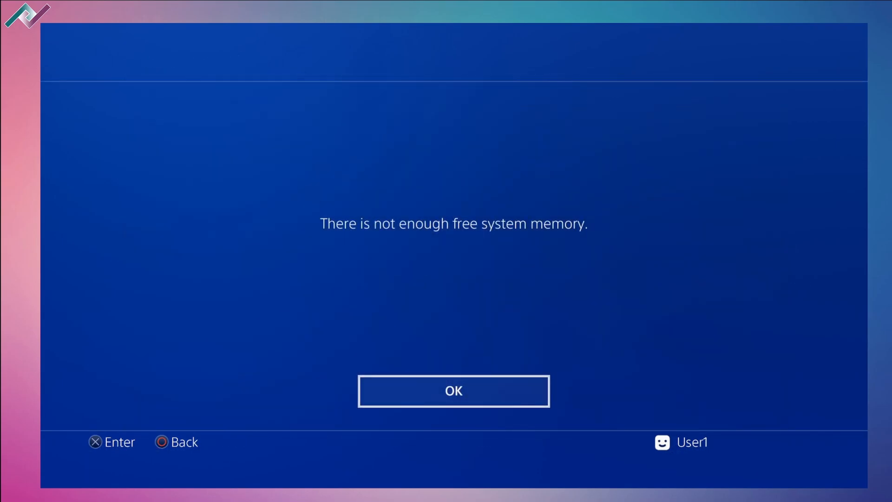
Step: Dismiss the low memory message and reach the GoldHEN section in Settings
click(453, 391)
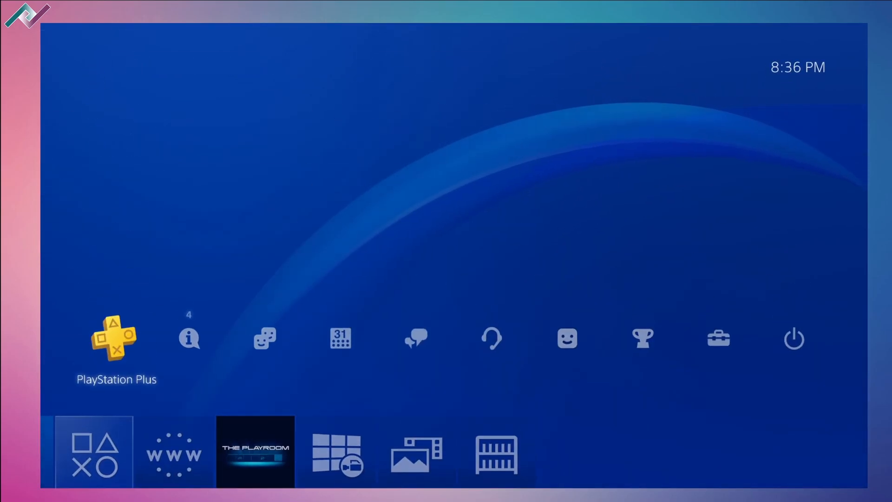
click(566, 338)
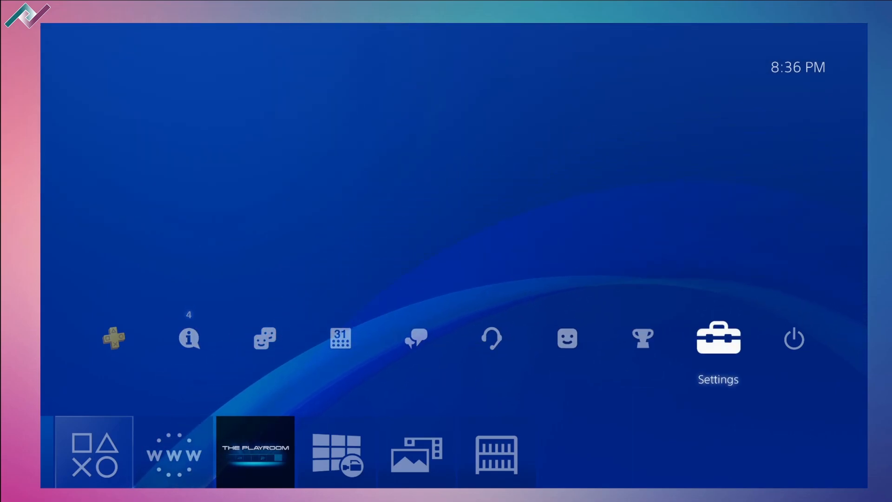
click(717, 337)
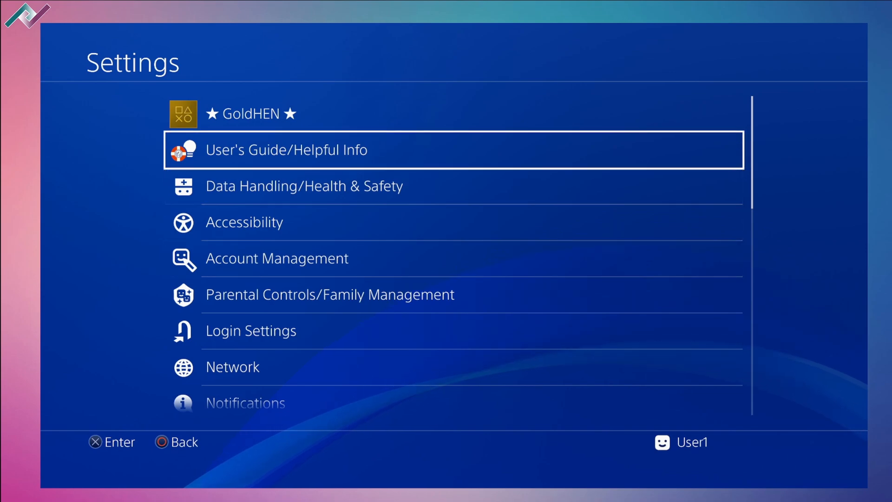
key(Up)
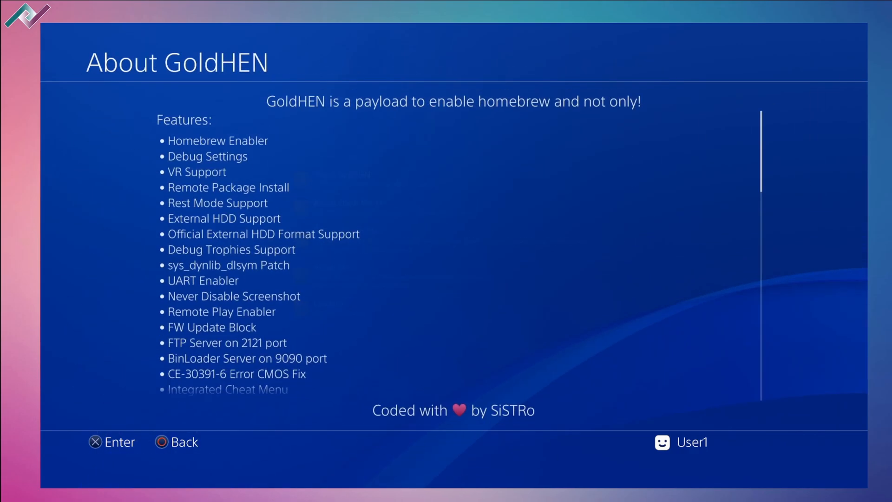
Step: Back out of the About GoldHEN page toward the home screen
key(Back)
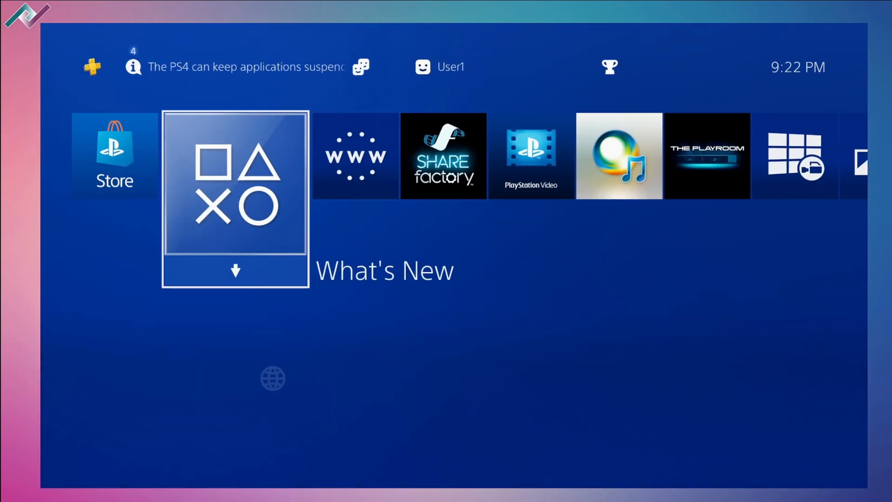
Step: Launch the Internet Browser and load the Karo Host page at karo218.ir
scroll(right, 3)
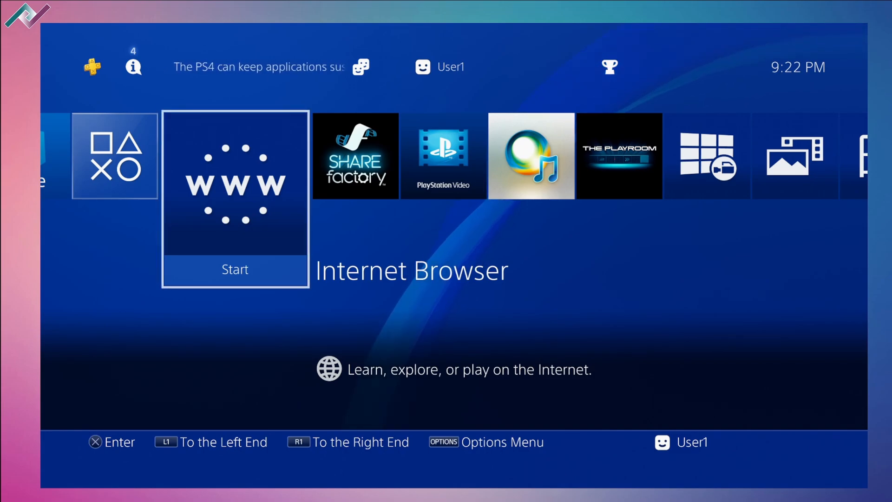
click(235, 183)
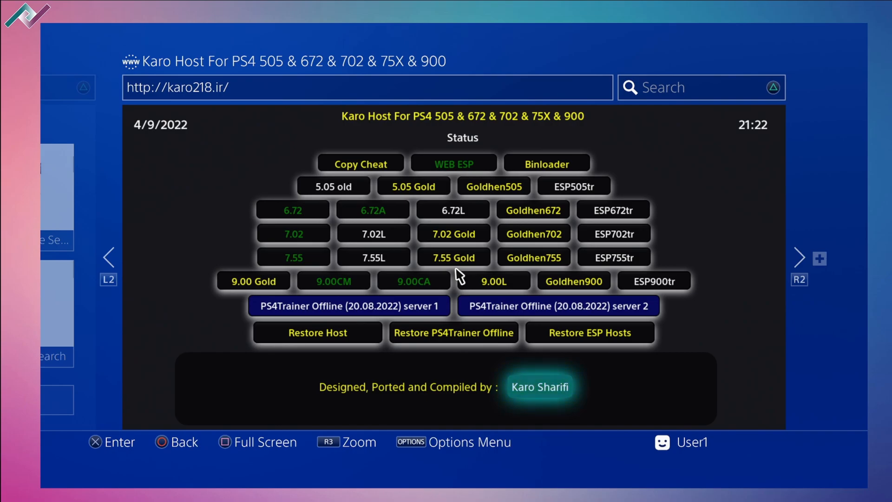
click(412, 280)
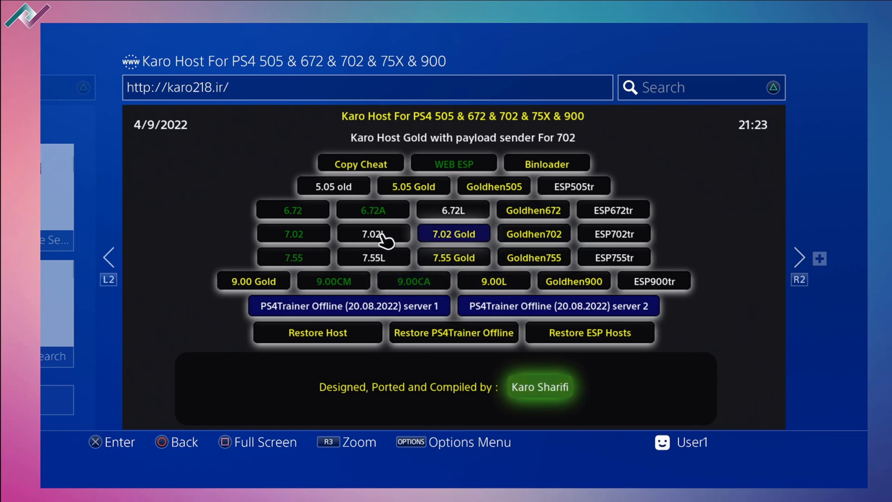
click(349, 305)
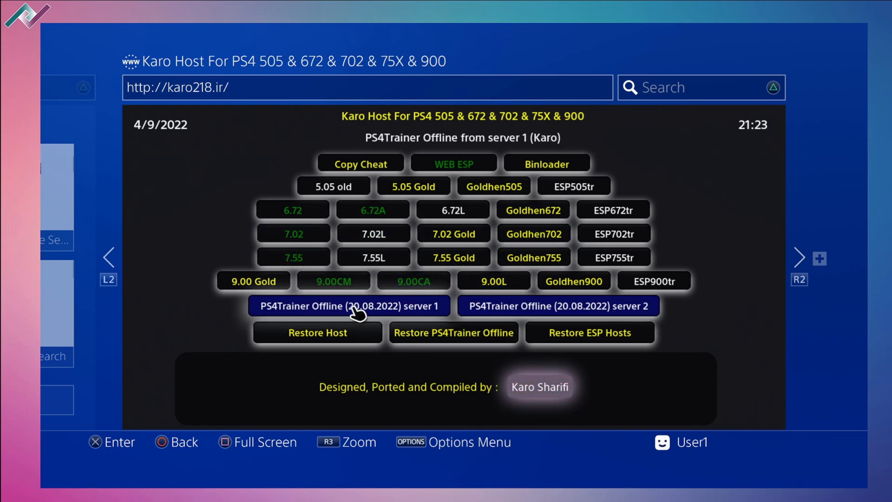
click(253, 281)
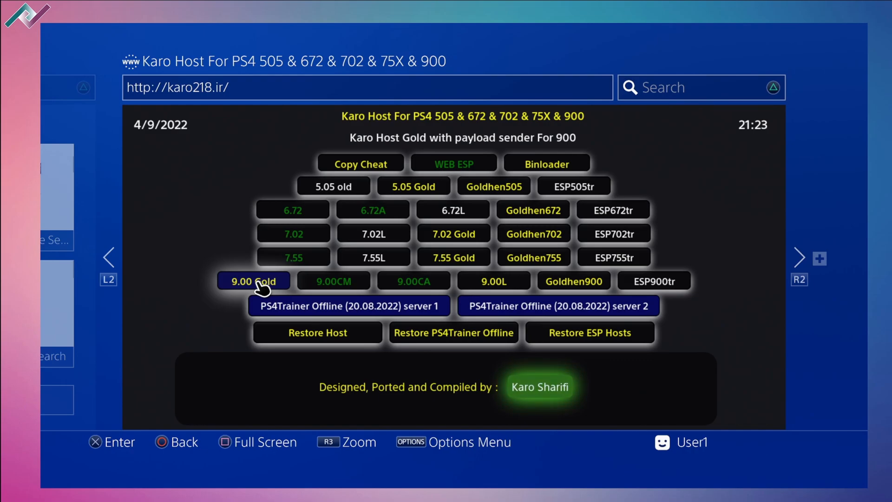
mouse_move(300, 217)
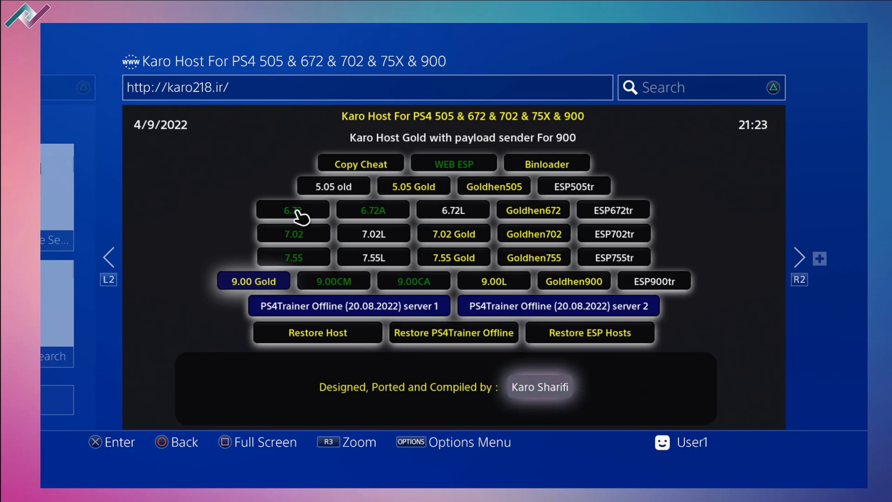
click(348, 305)
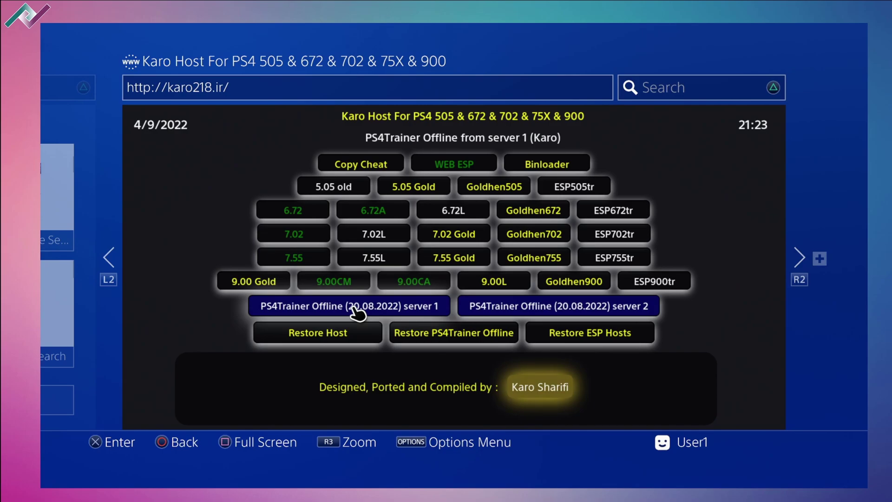
mouse_move(252, 281)
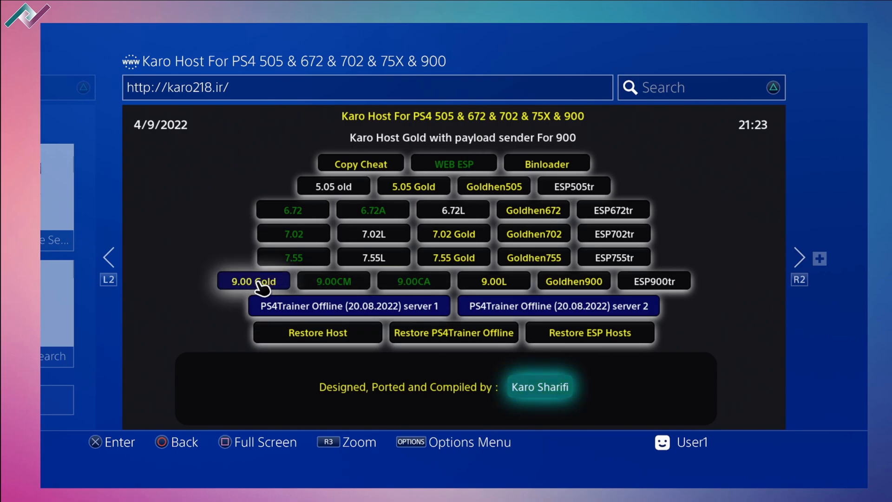
Step: Send Disable Updates from Karo Host 9.00 Gold, then close the browser after the BinLoader error
click(253, 281)
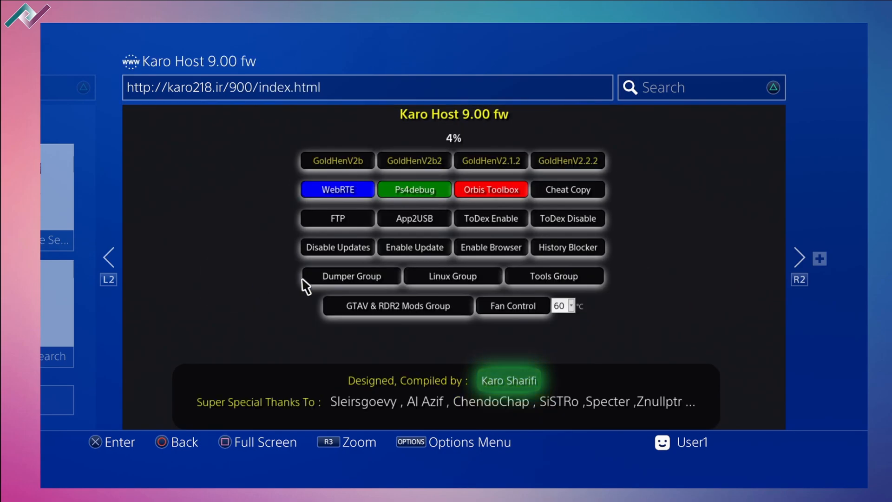
mouse_move(414, 247)
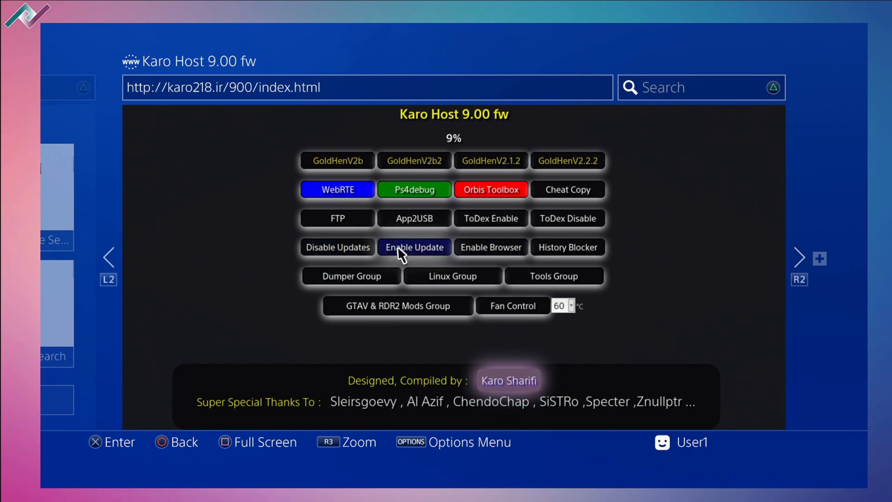
mouse_move(337, 247)
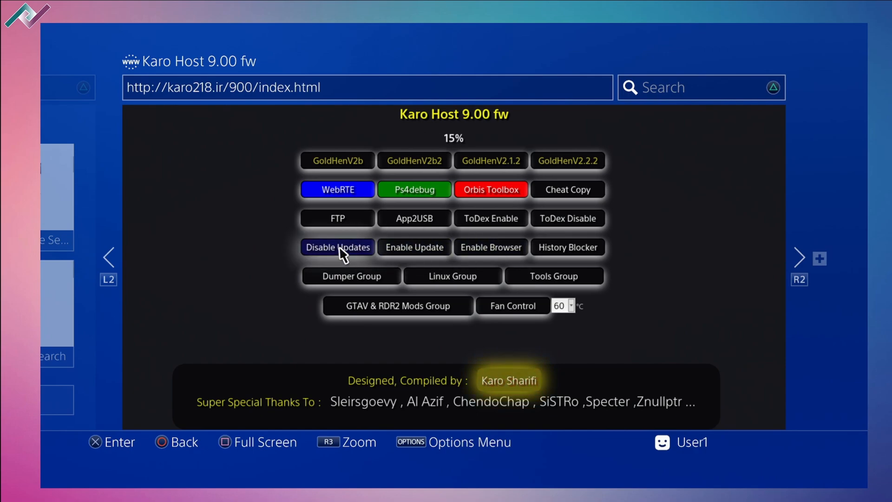
click(414, 247)
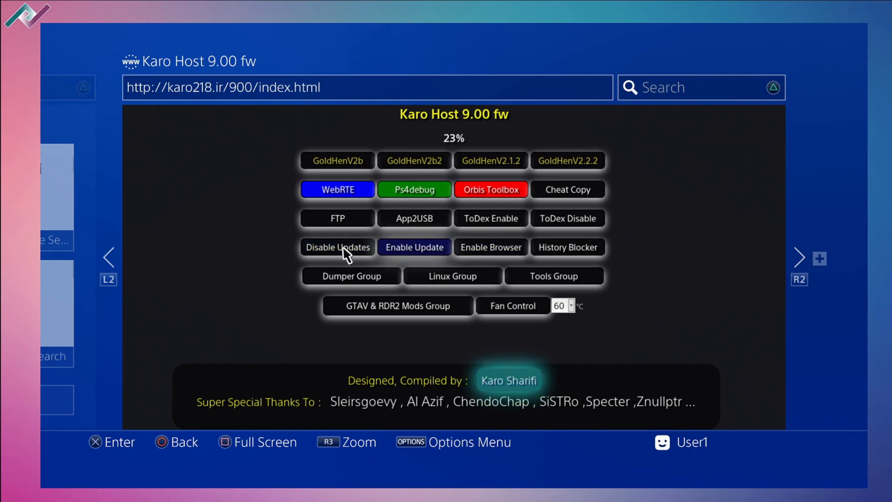
click(337, 247)
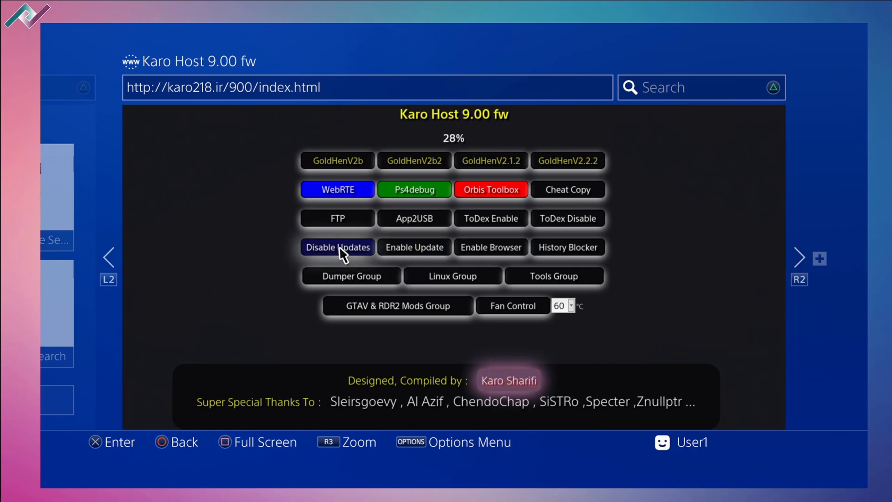
click(337, 247)
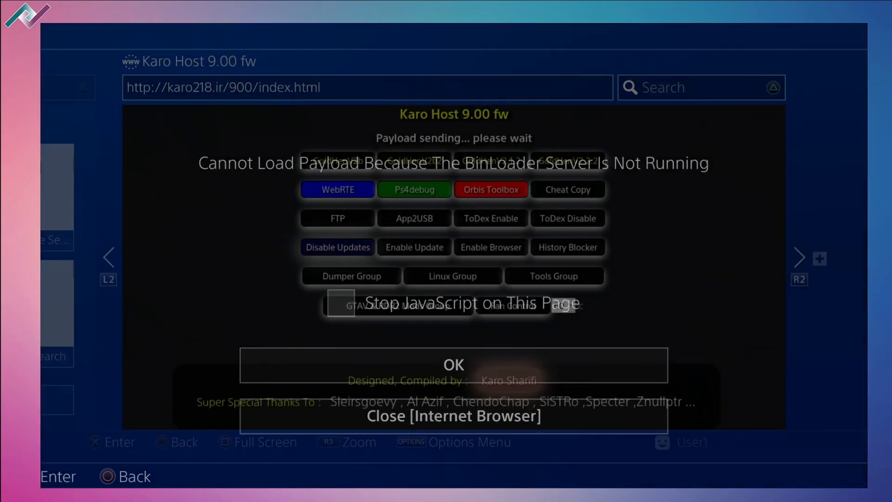
click(454, 415)
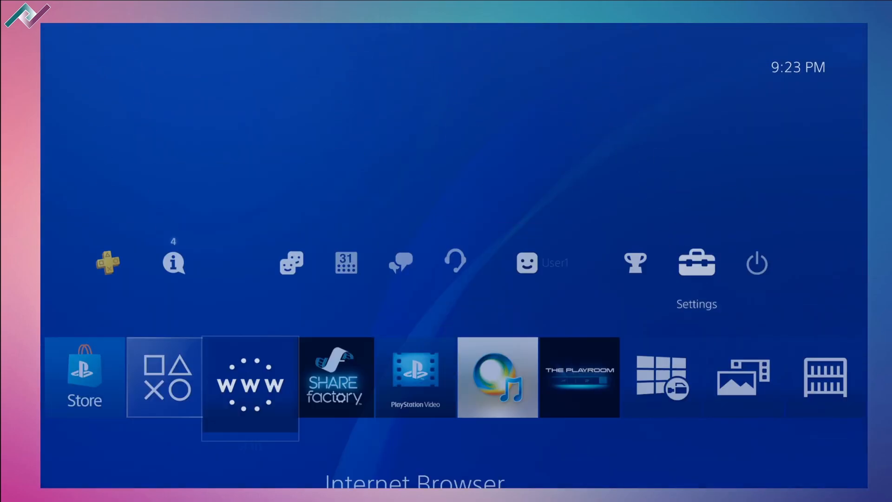
Step: Enable GoldHEN's BinLoader Server on port 9090 and return to the Karo Host page
click(696, 262)
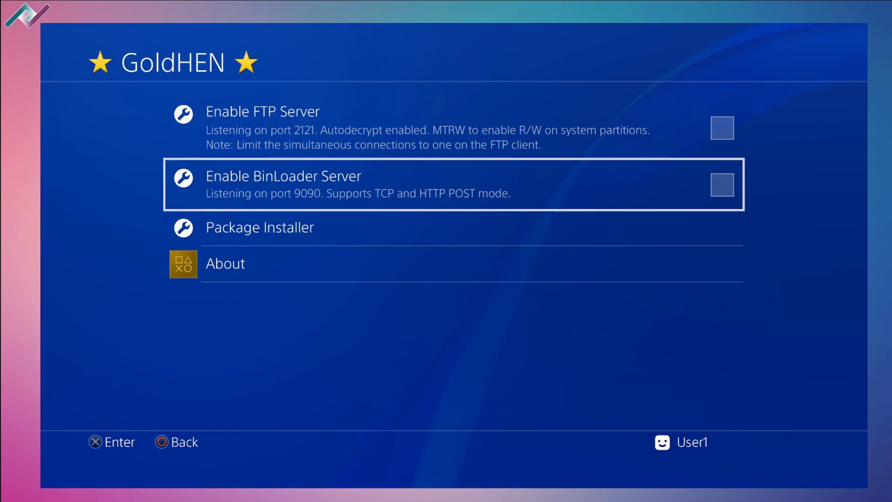
click(721, 184)
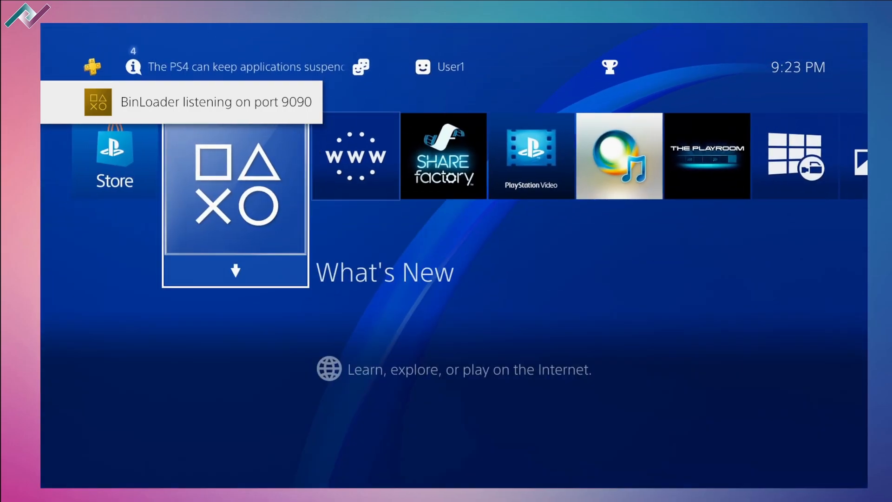
click(354, 156)
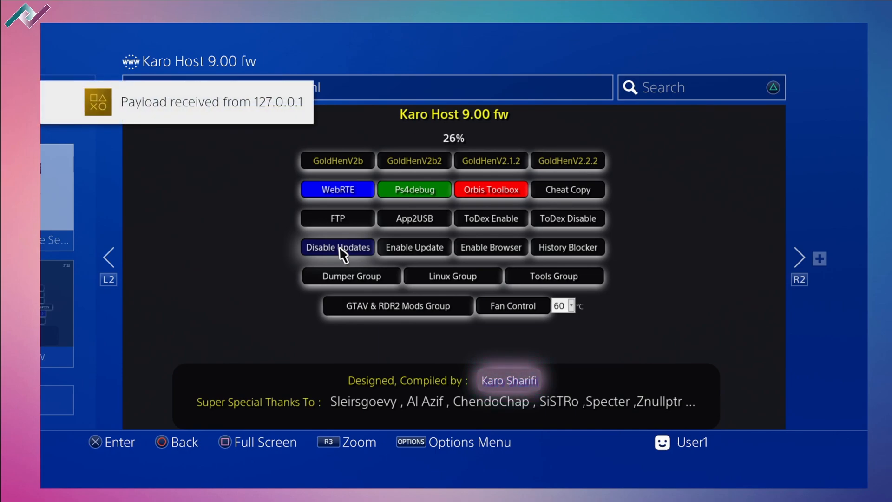
Step: Resend the Disable Updates payload until the 'Disabled updates!' confirmation appears
click(337, 247)
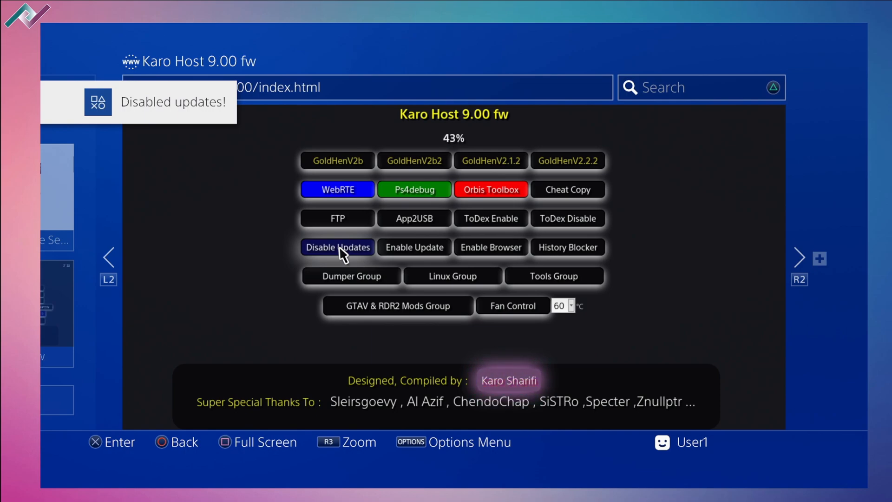
mouse_move(490, 247)
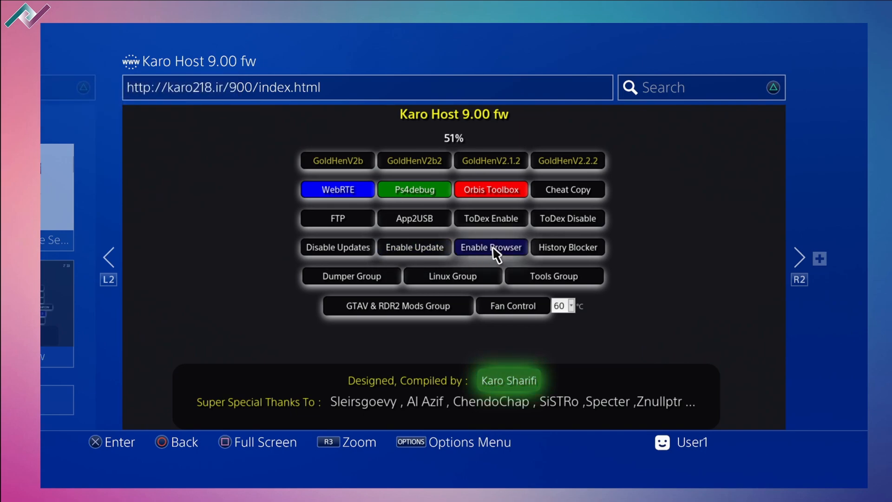
mouse_move(460, 281)
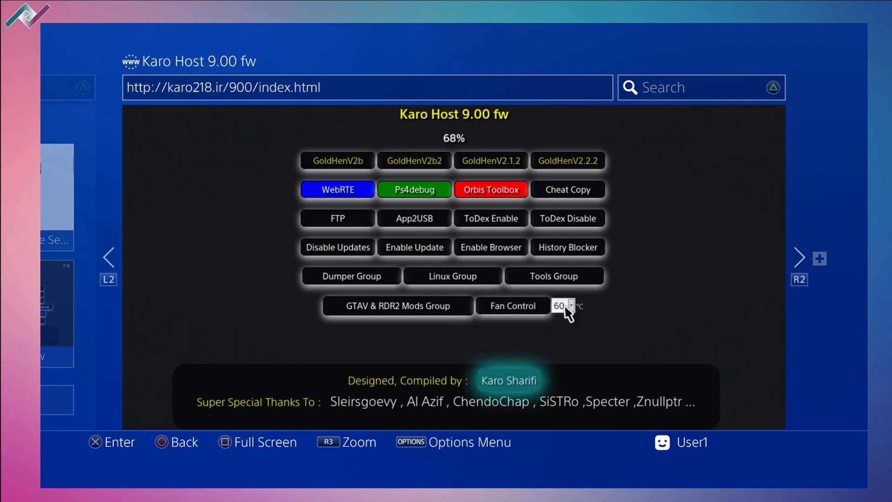
Step: Return home and choose Restart PS4 from Power Options
click(511, 305)
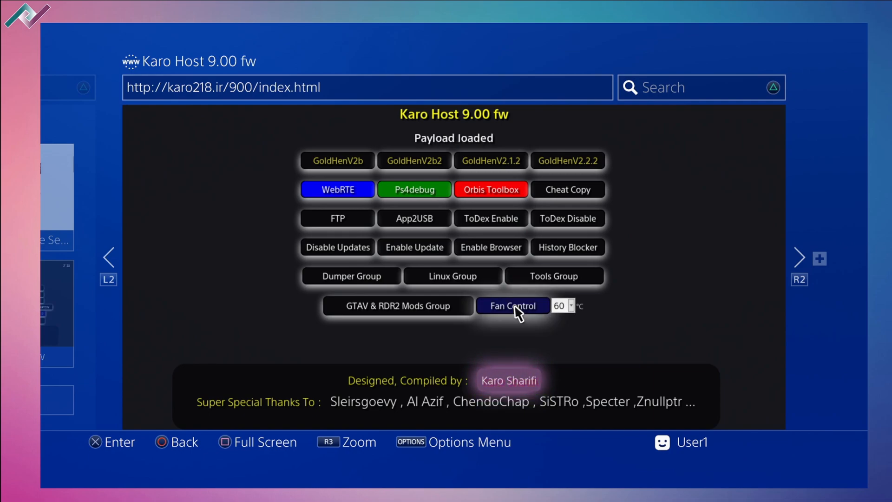
click(512, 306)
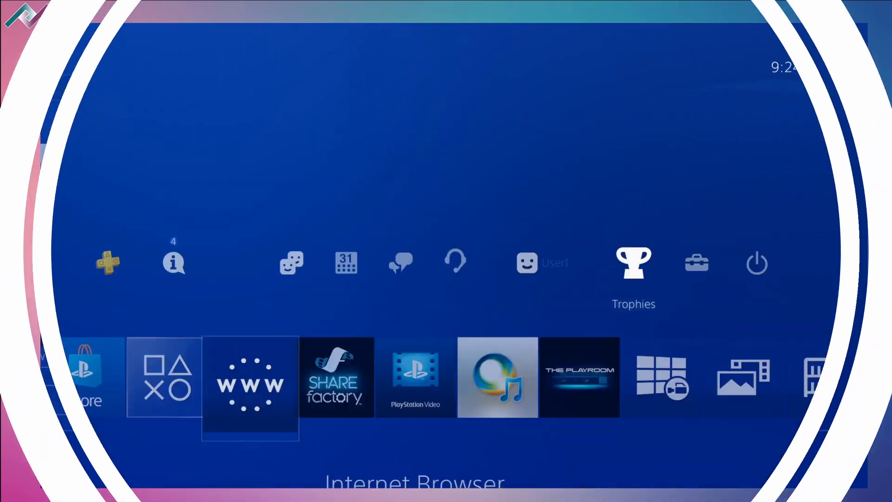
click(756, 262)
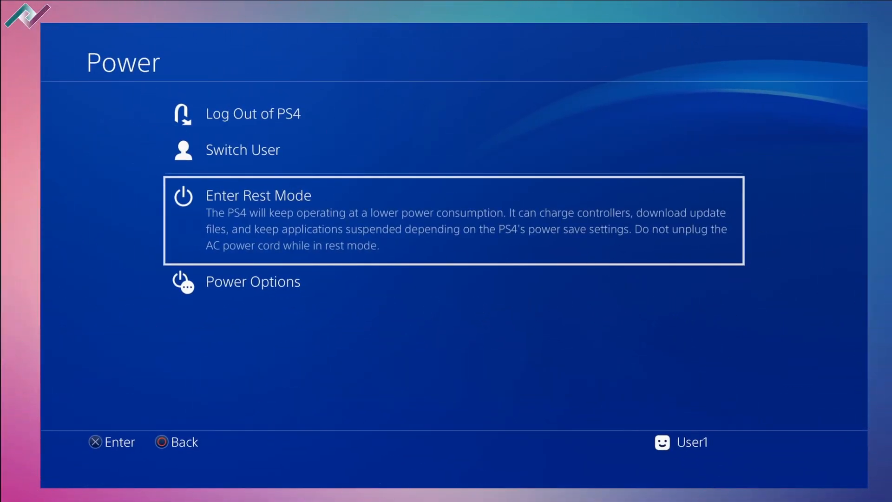
key(Up)
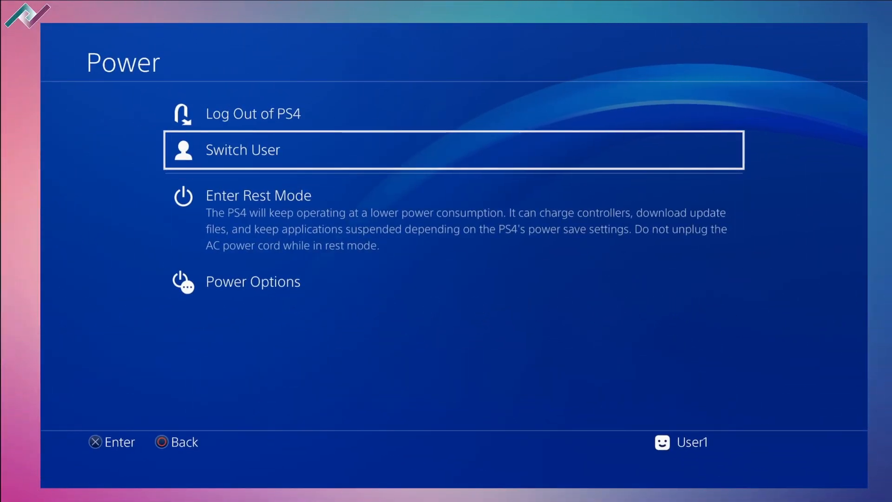
click(253, 281)
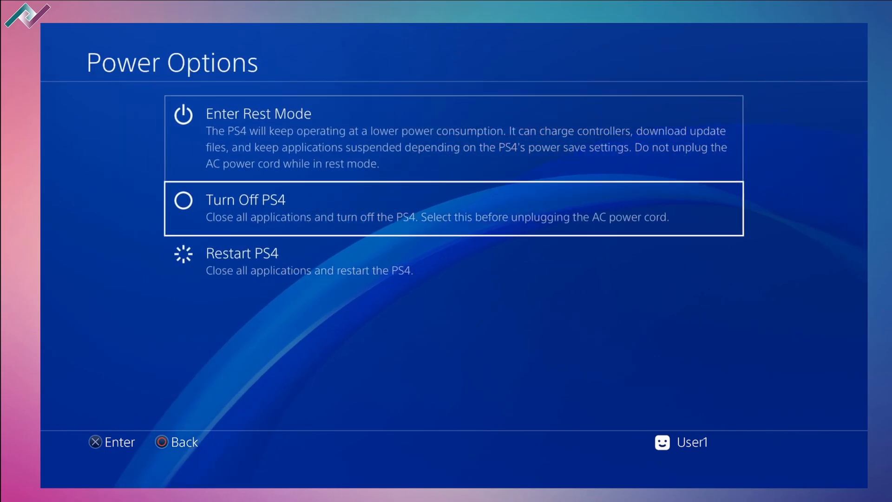
click(242, 252)
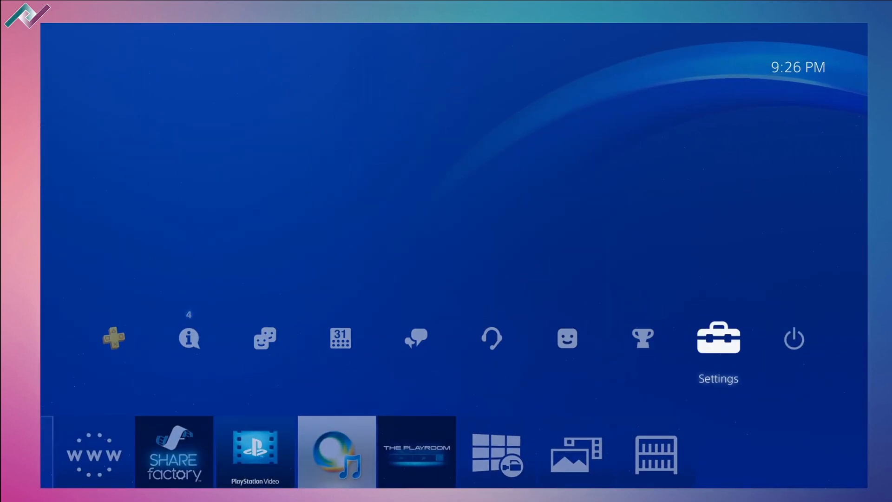
Step: Launch the Internet Browser from the home screen after the reboot
click(717, 337)
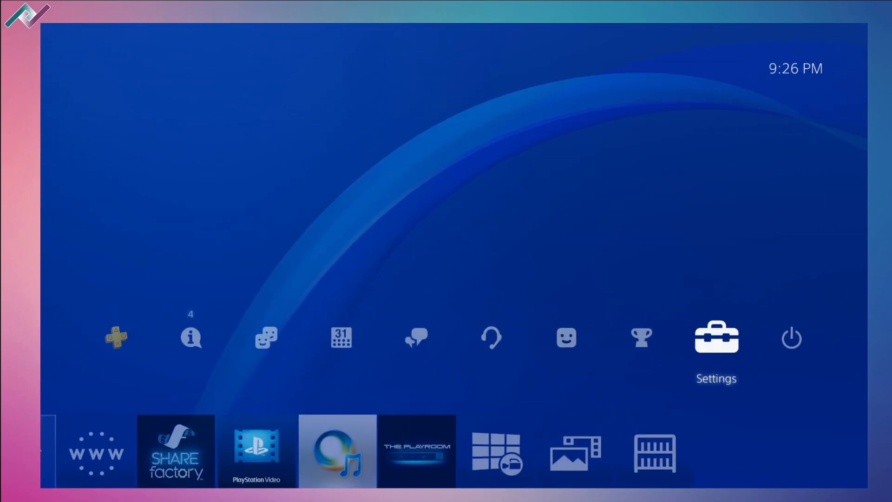
click(96, 451)
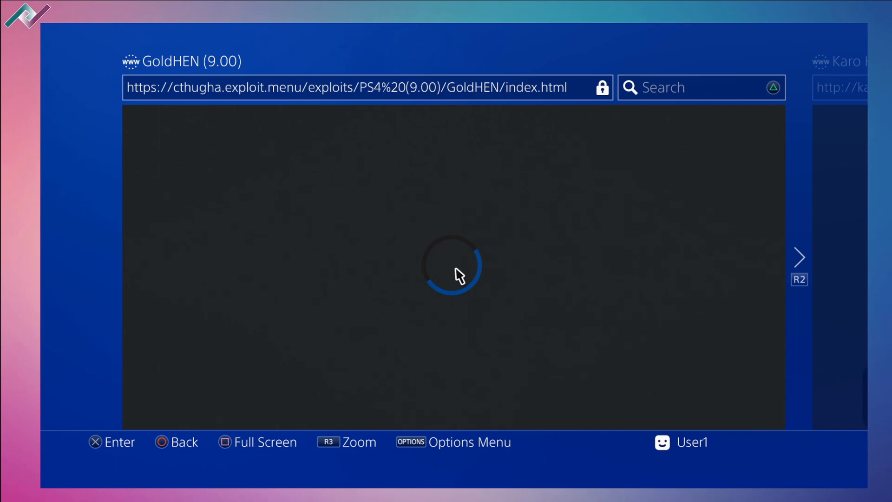
mouse_move(493, 311)
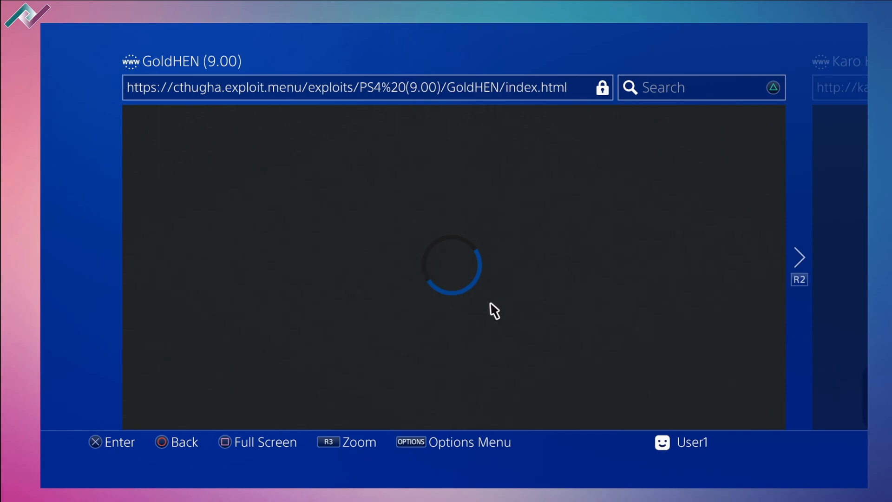
mouse_move(480, 338)
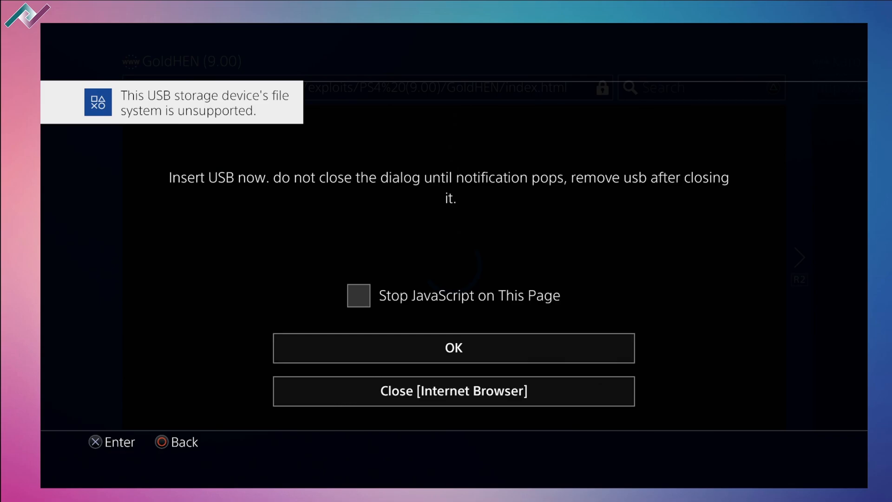
Step: Acknowledge the 'Insert USB now' prompt so the GoldHEN 9.00 page keeps loading
click(453, 347)
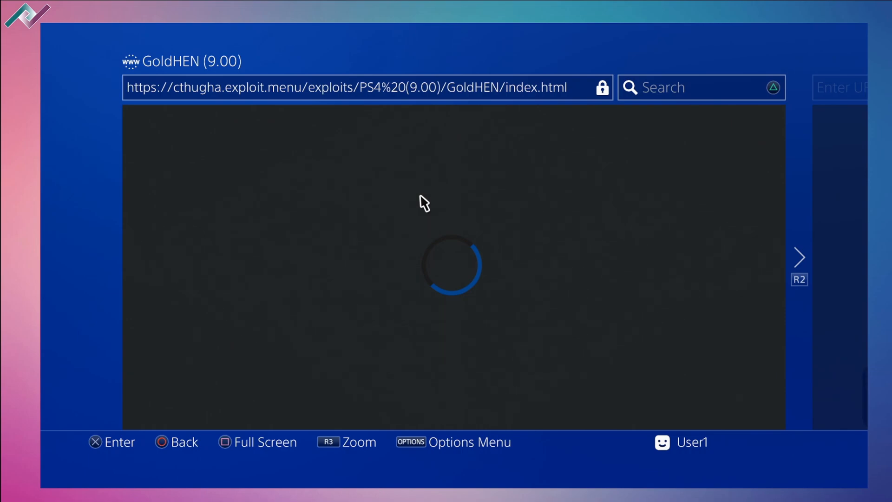
mouse_move(496, 290)
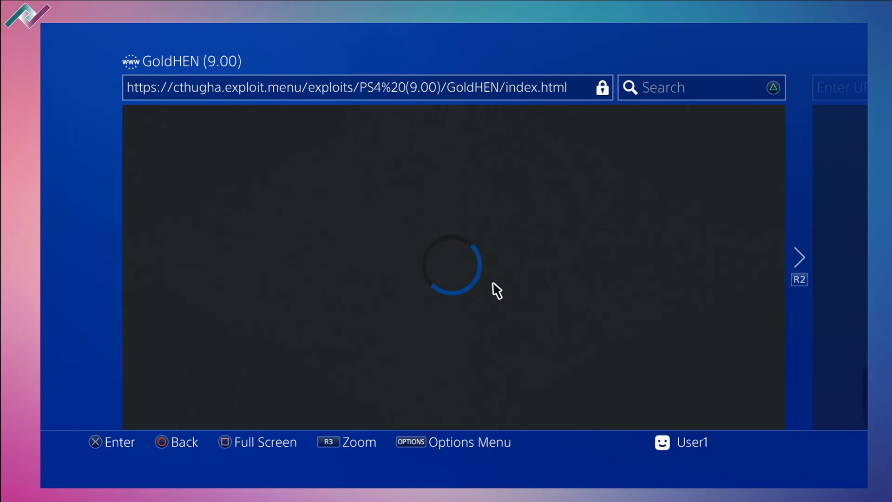
mouse_move(523, 288)
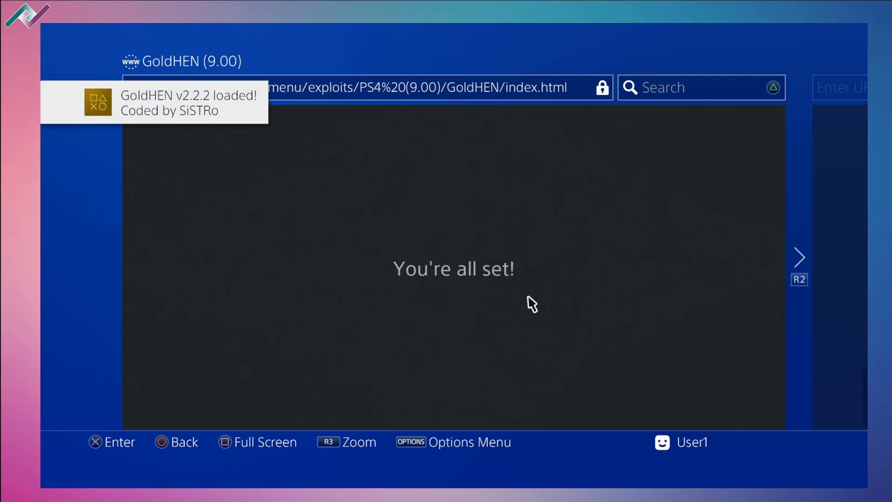
mouse_move(538, 221)
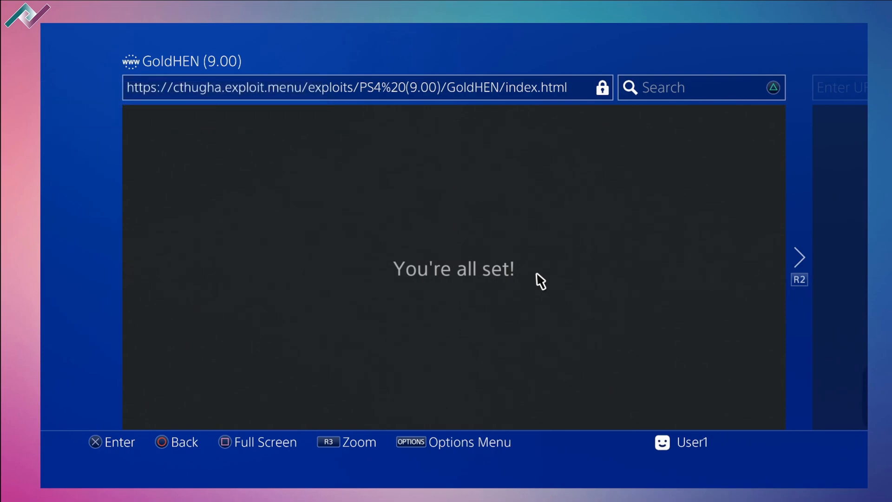
mouse_move(523, 207)
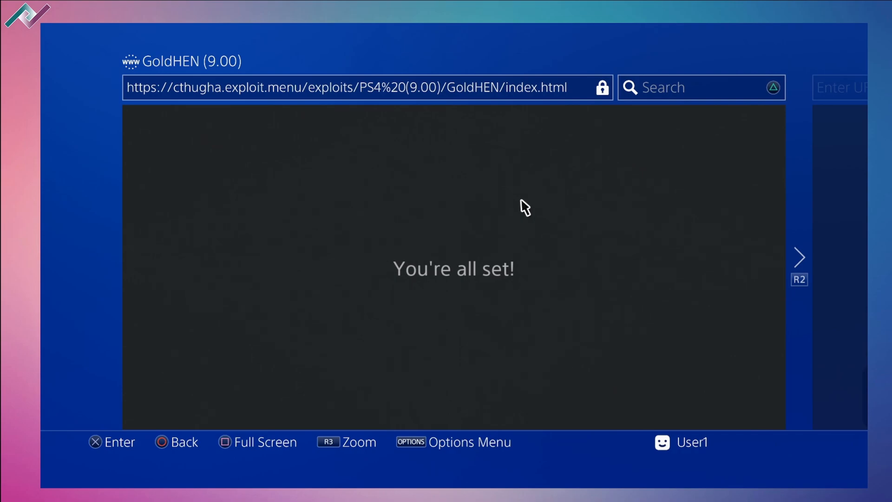
mouse_move(523, 222)
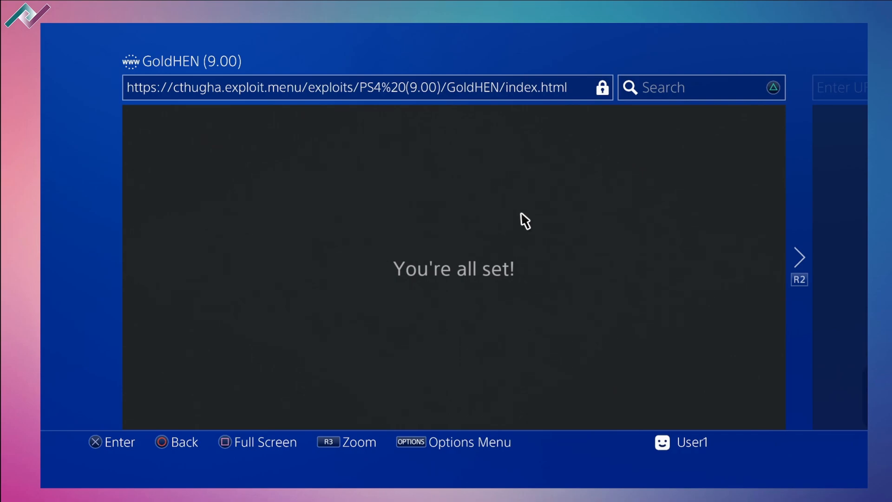
mouse_move(570, 250)
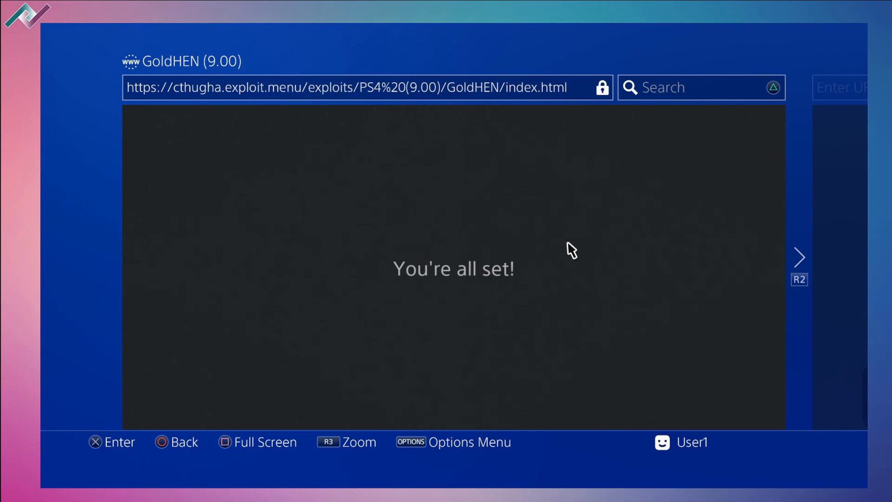
mouse_move(505, 174)
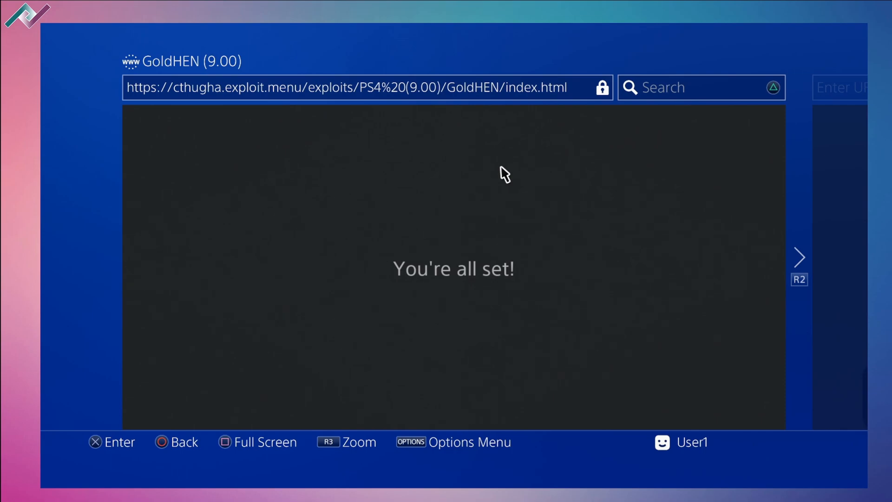
mouse_move(517, 254)
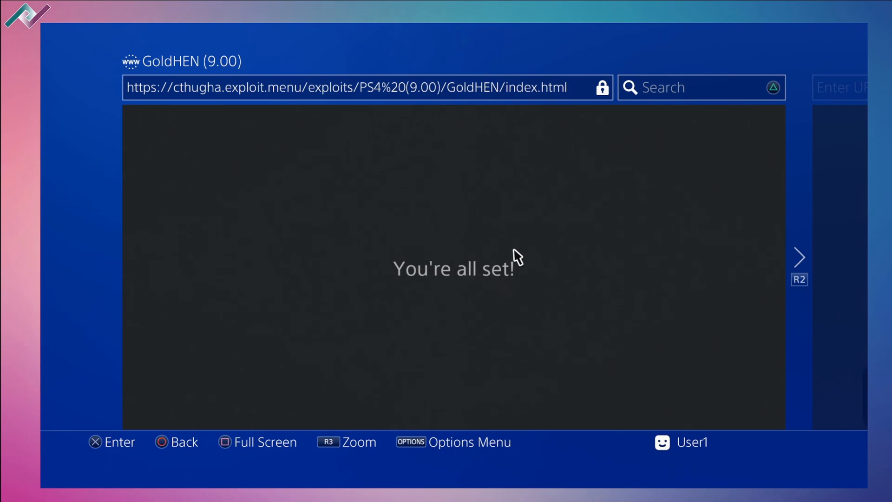
mouse_move(554, 227)
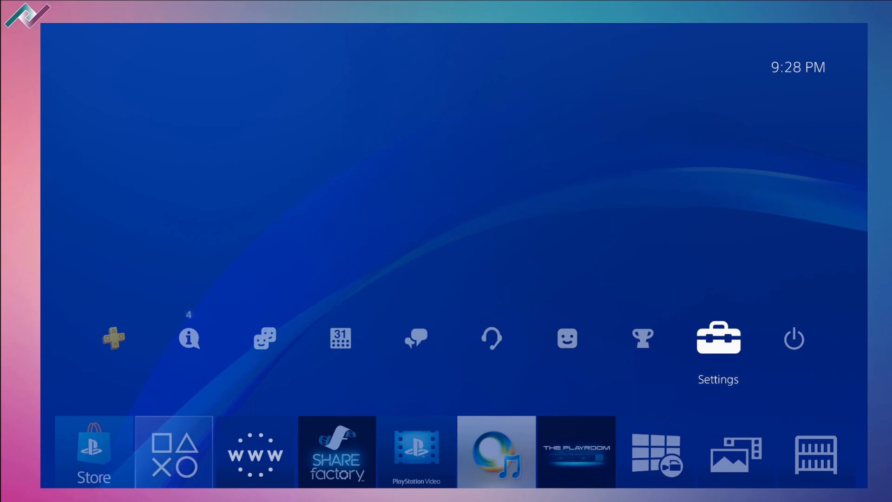
Step: Enter Settings and scroll the list toward Power Saving Settings to reach the rest mode page
click(717, 338)
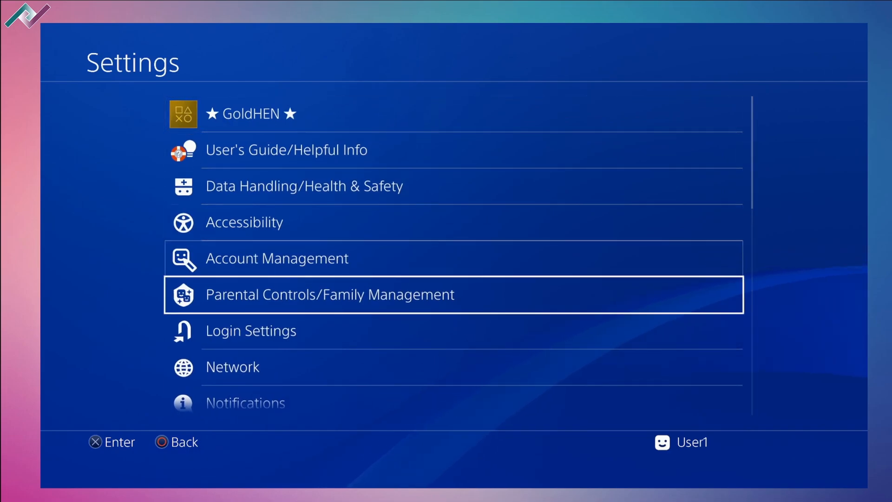
scroll(up, 3)
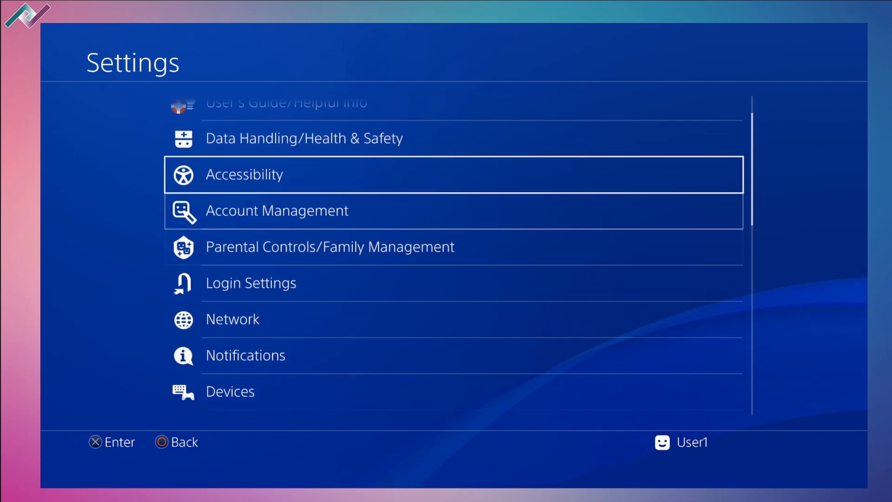
scroll(up, 3)
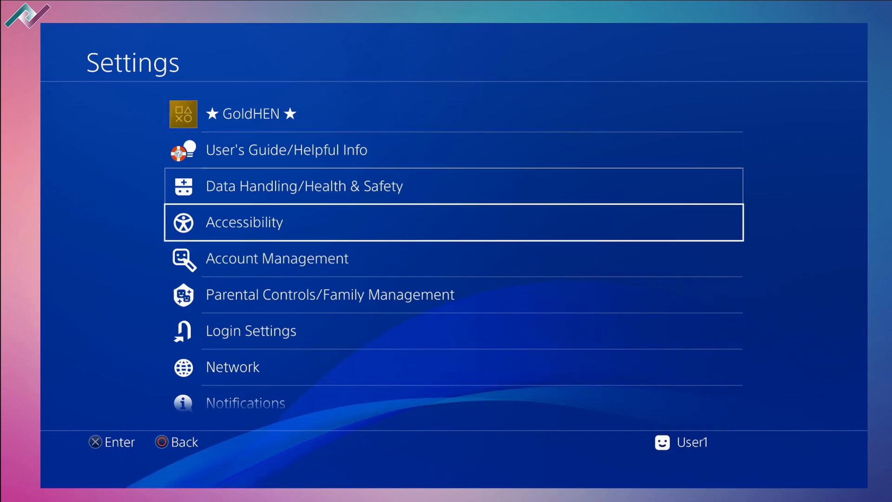
scroll(down, 3)
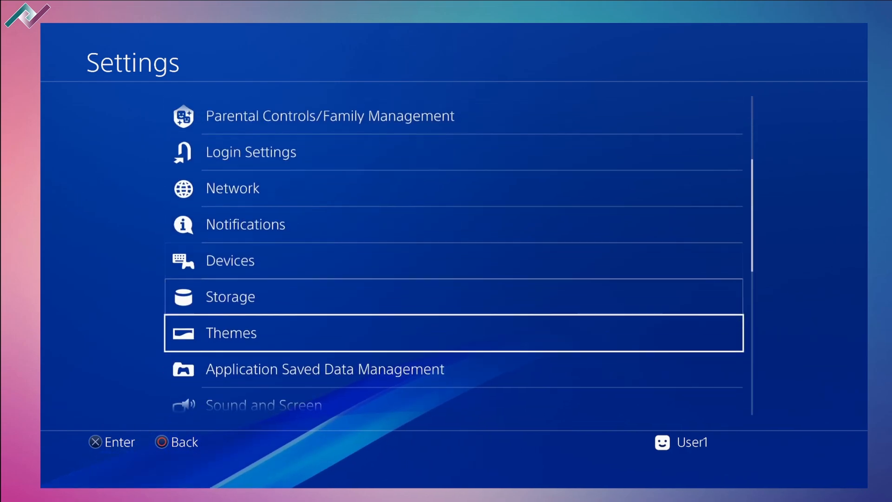
scroll(down, 3)
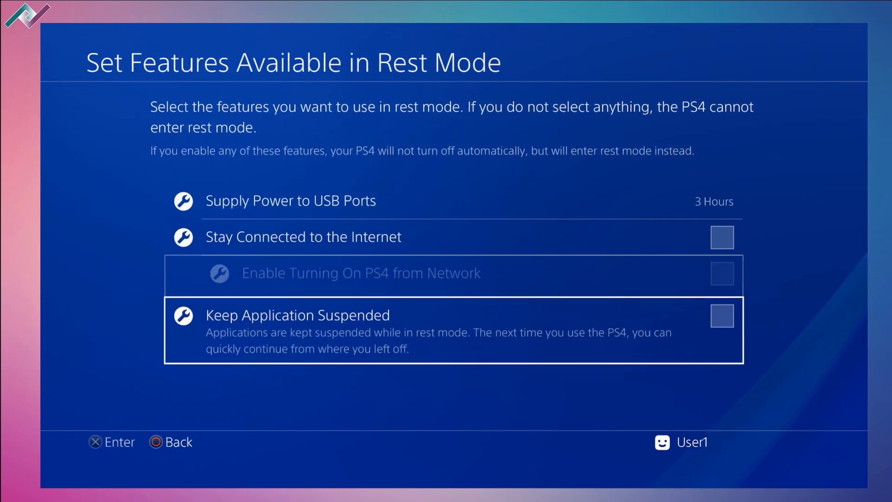
Step: Tick Keep Application Suspended in rest mode features, then back out to the home screen
click(721, 315)
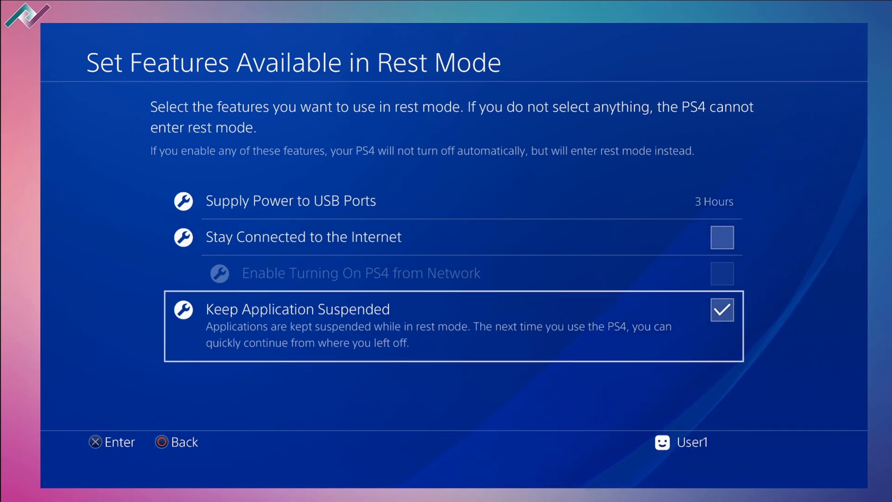
key(up)
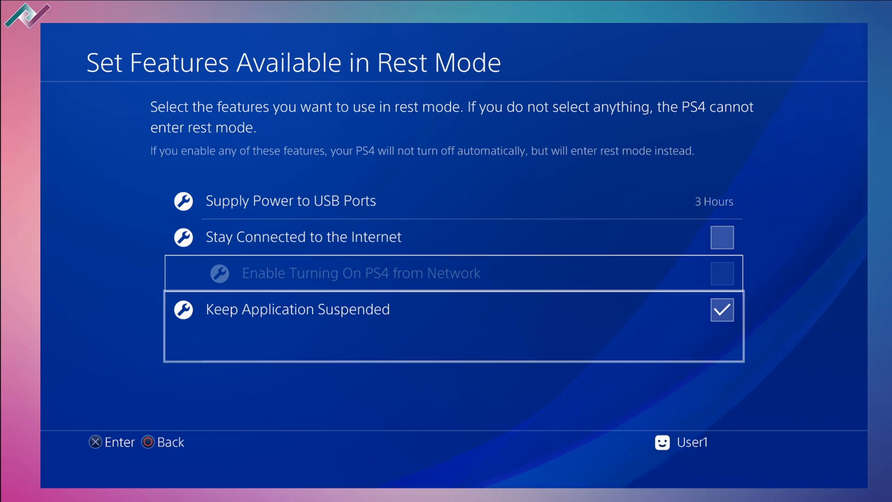
key(up)
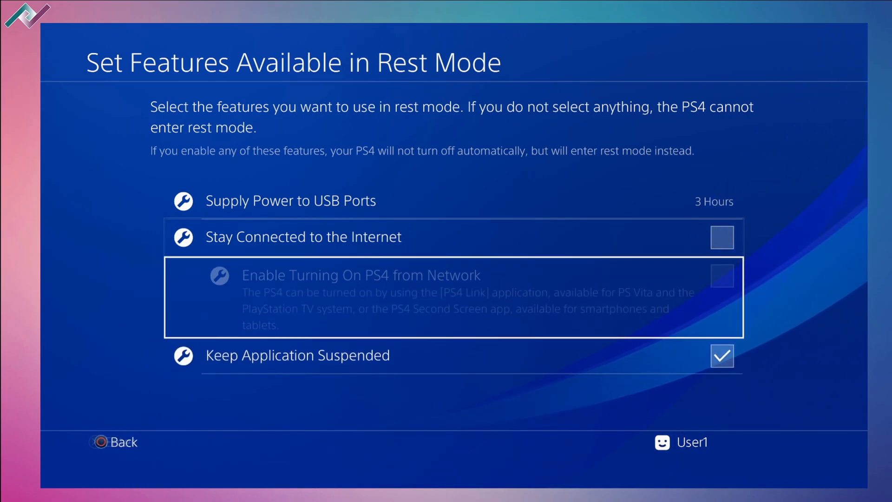
key(down)
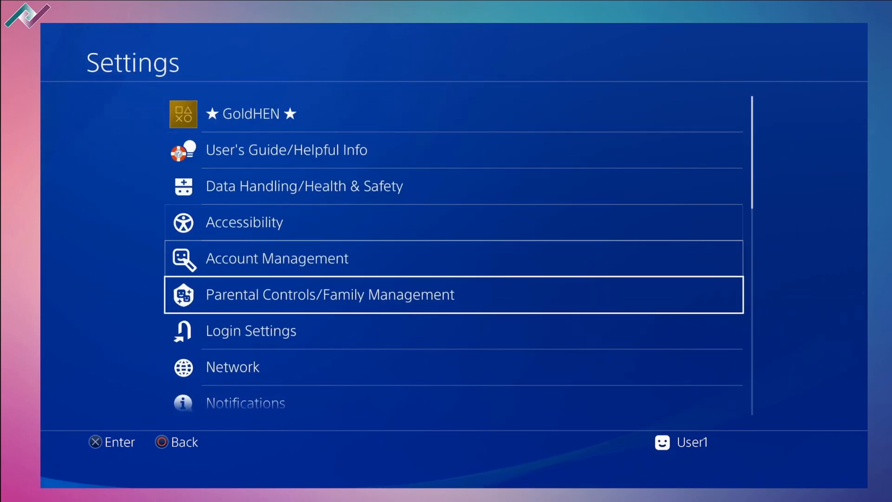
key(Back)
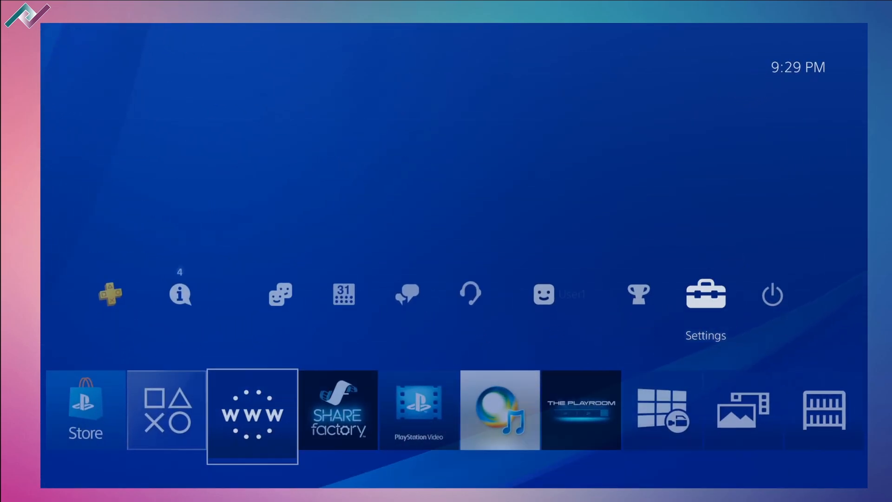
Step: Start the Internet Browser (WWW) and dismiss the not-enough-free-system-memory warning
click(252, 410)
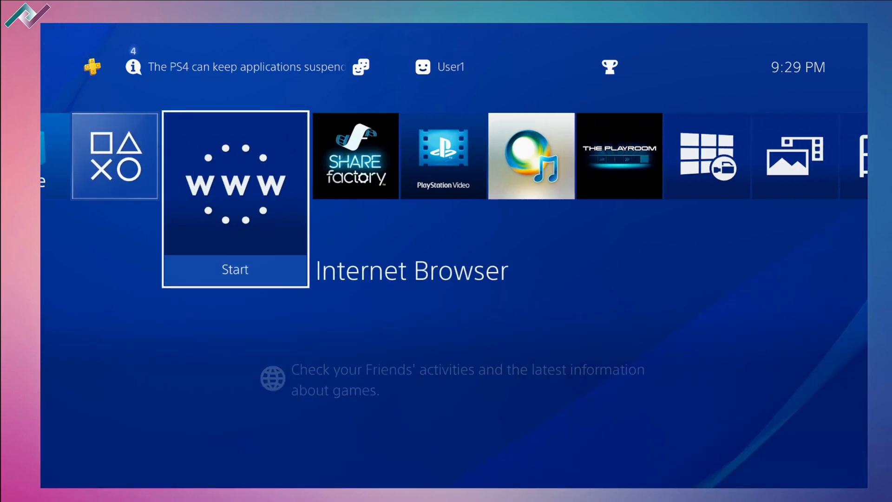
click(235, 184)
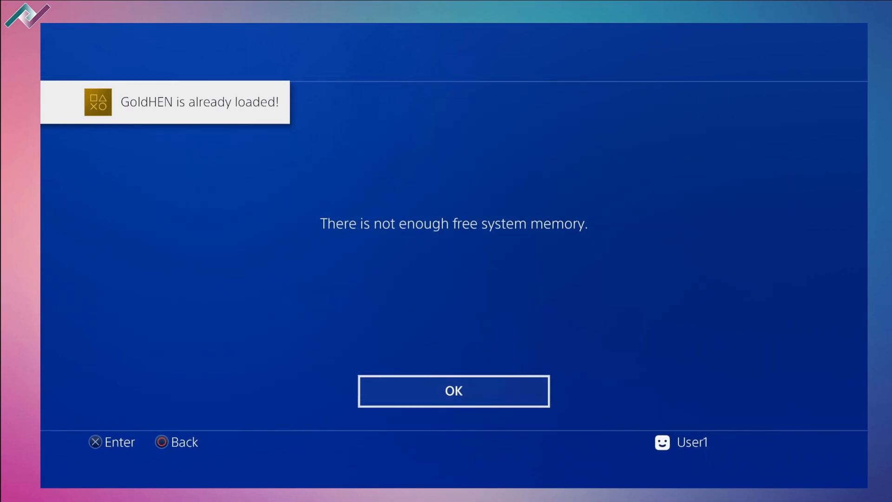
click(453, 391)
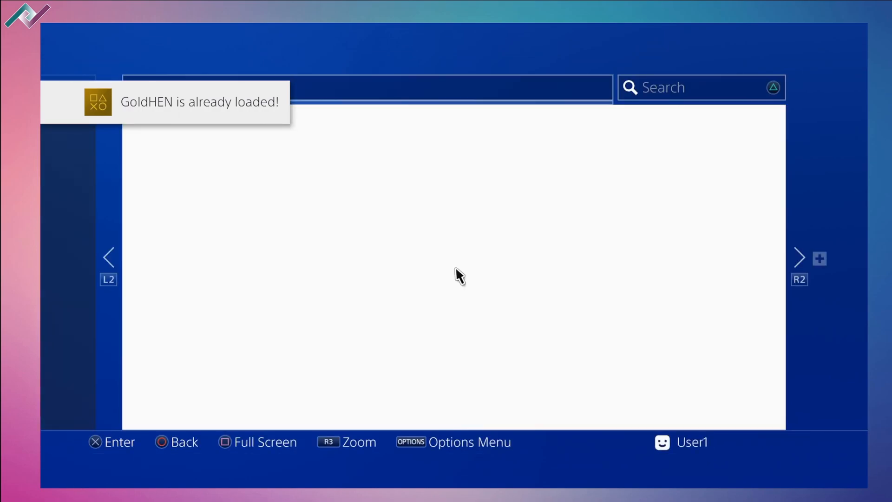